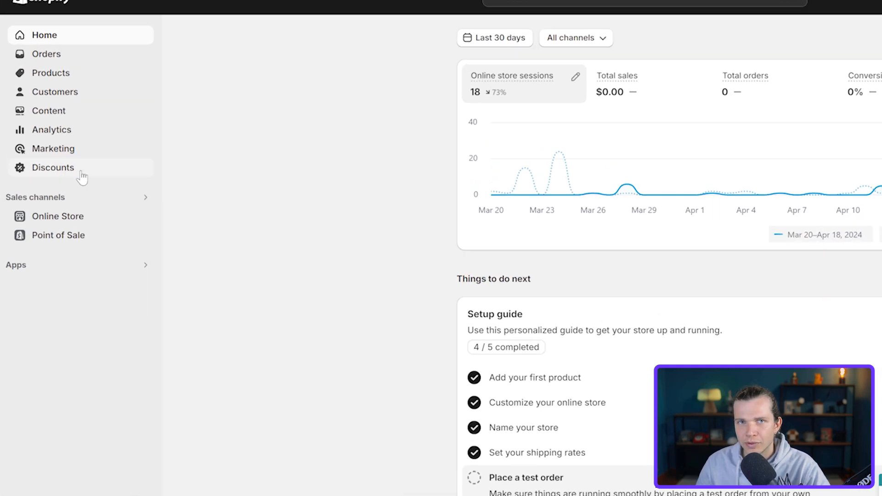
# Go to the Discounts list from the admin sidebar
pyautogui.click(54, 167)
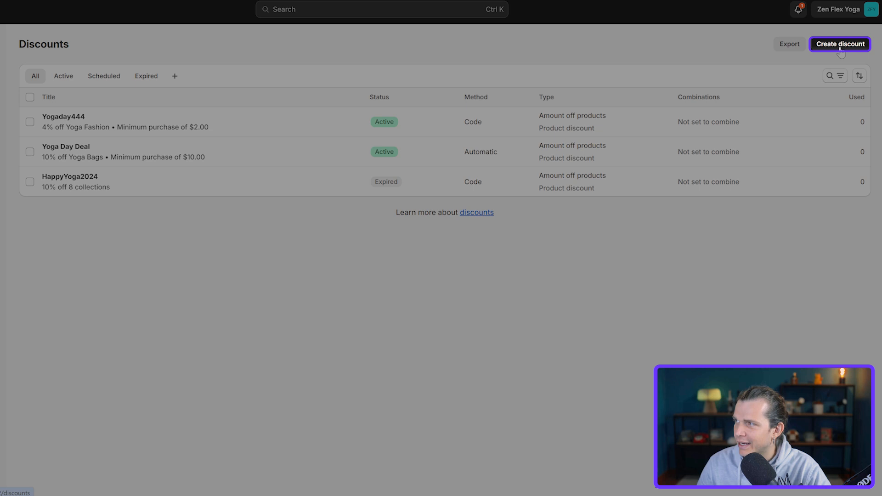
# Start a new discount and choose the Amount off order type
pyautogui.click(839, 44)
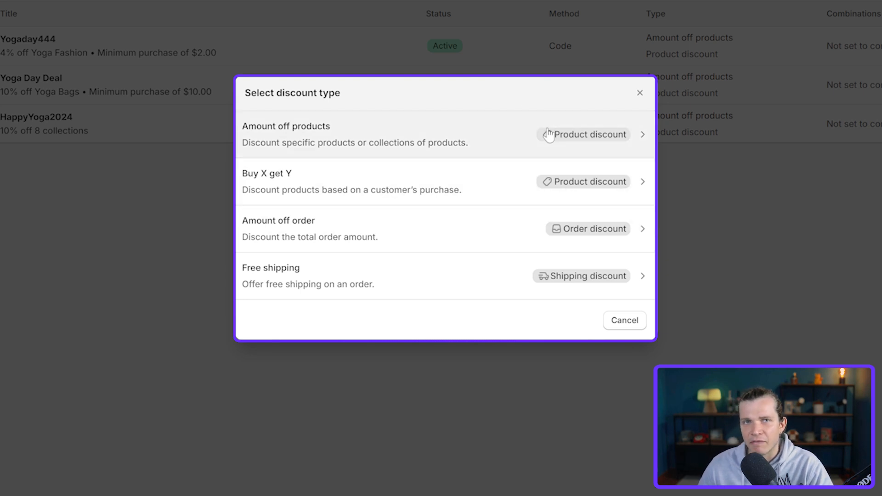
pyautogui.moveTo(526, 125)
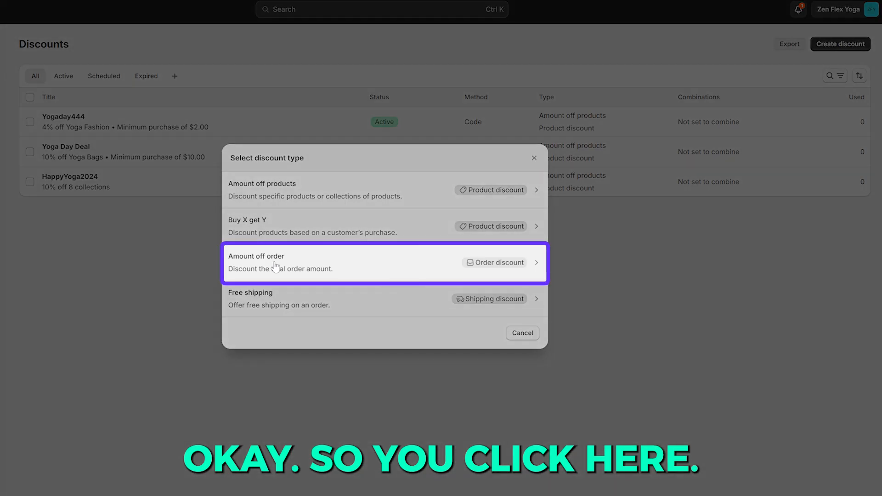
pyautogui.click(385, 262)
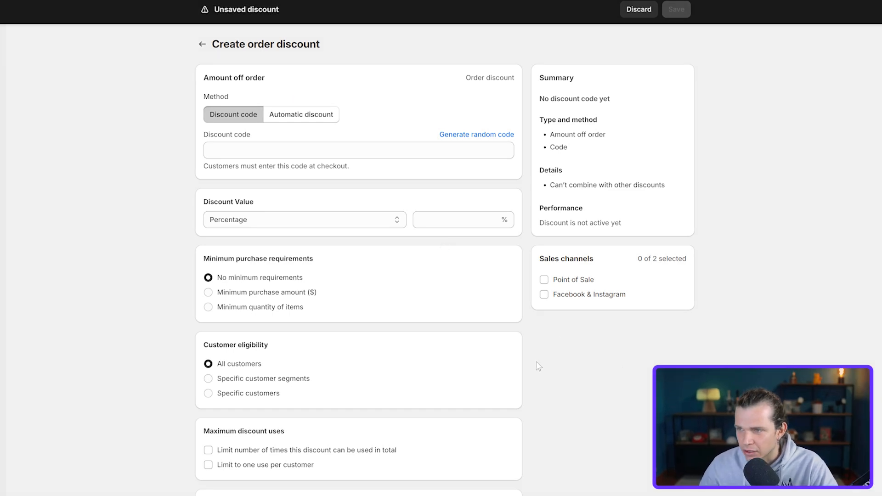
pyautogui.moveTo(236, 198)
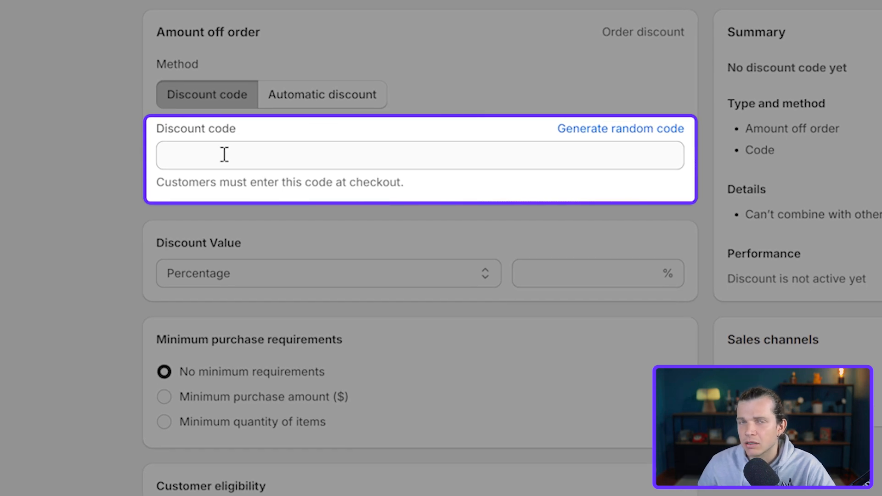
# Enter 'Youtube Example' as the discount code
pyautogui.click(619, 128)
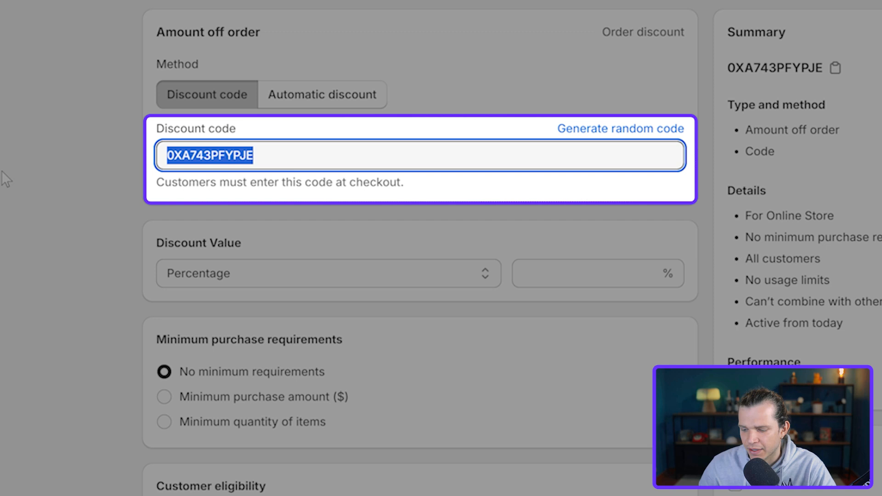
pyautogui.write('Youtube E')
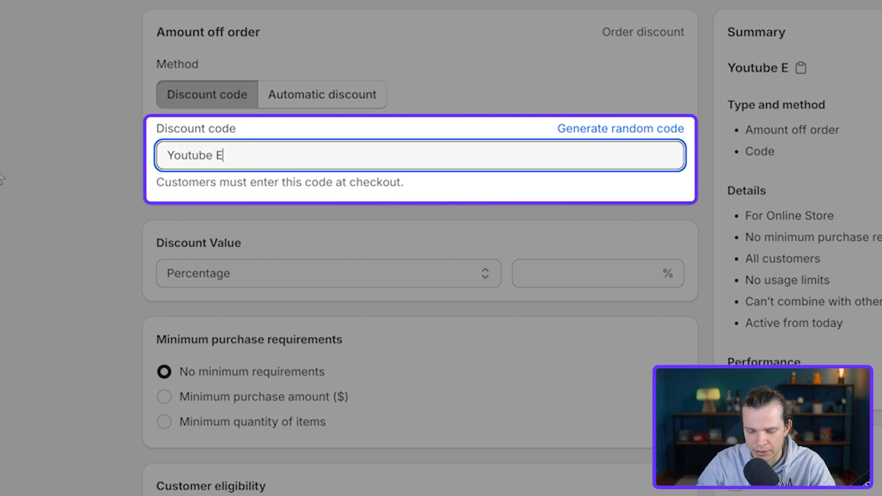
pyautogui.write('xample')
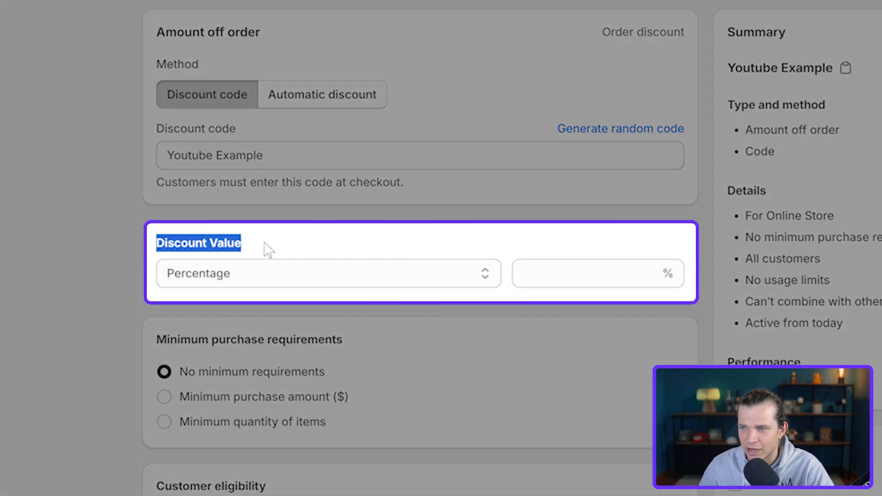
# Set a 15% percentage value with no minimum requirement, then switch eligibility to specific segments
pyautogui.click(328, 274)
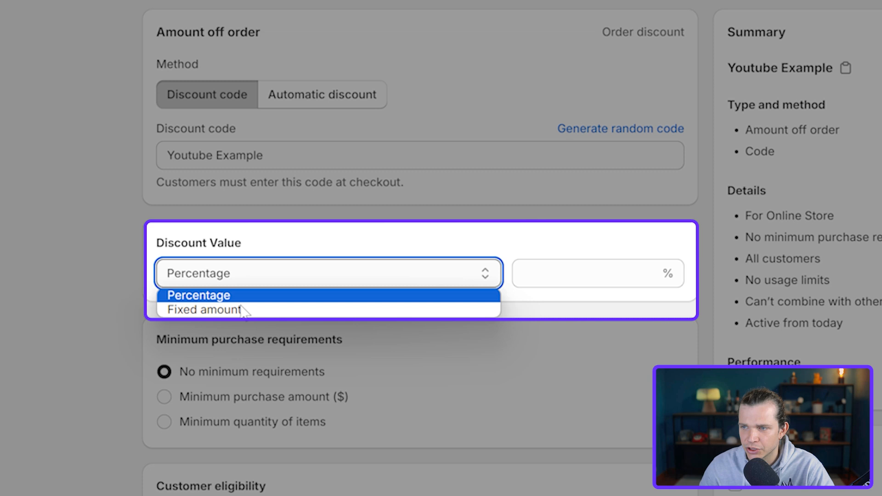
pyautogui.click(204, 309)
pyautogui.write('15')
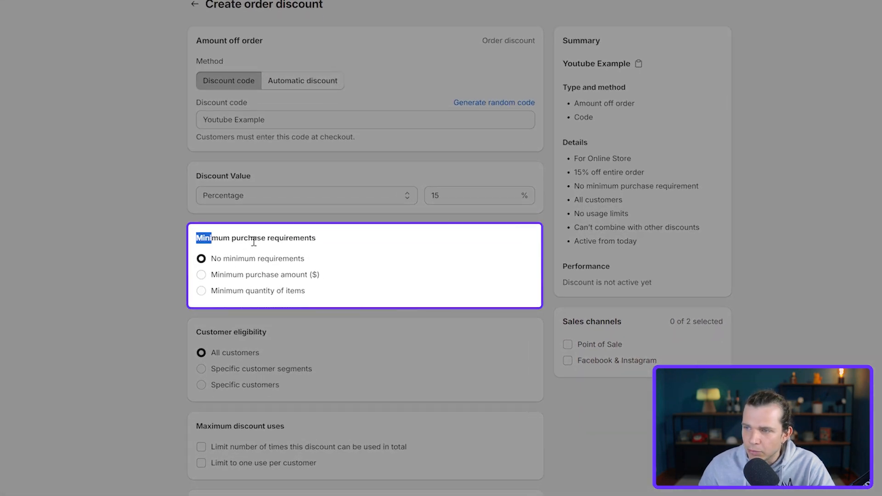
pyautogui.scroll(-3)
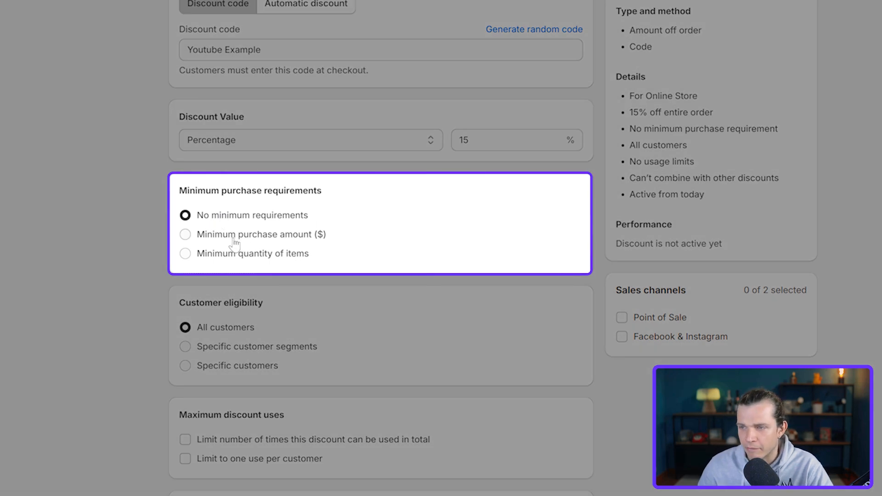
pyautogui.click(184, 234)
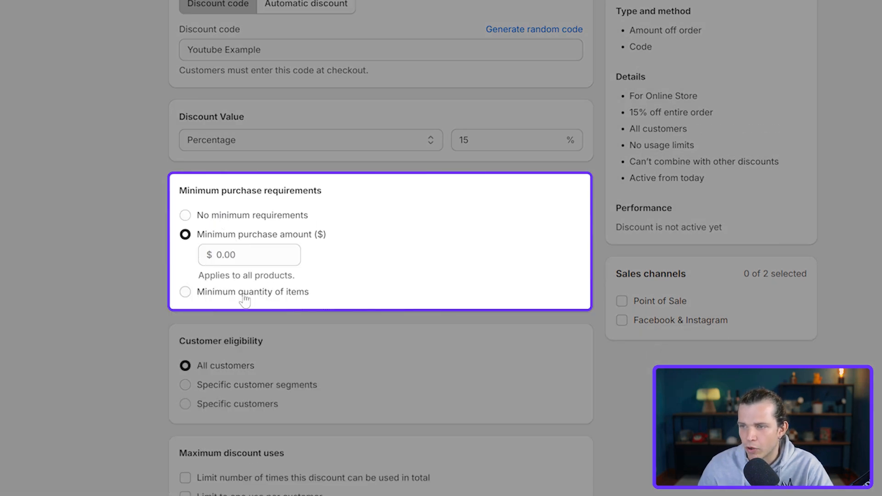
pyautogui.click(185, 291)
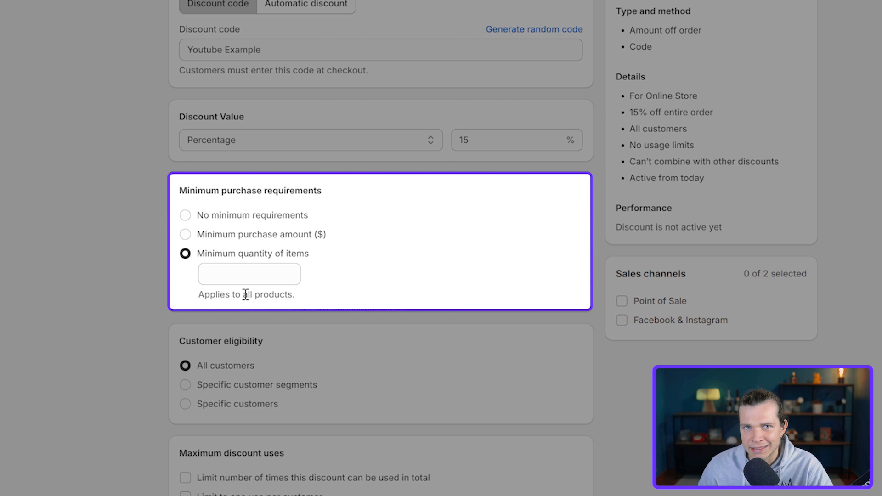
pyautogui.click(185, 215)
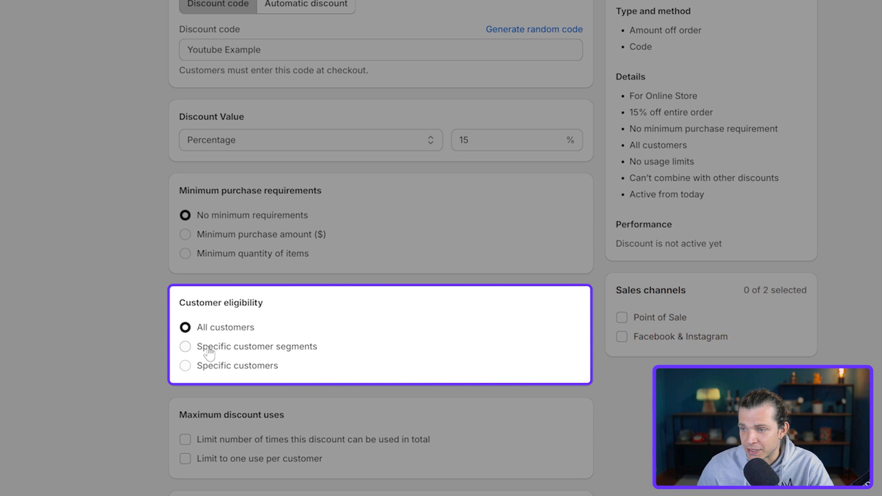
pyautogui.click(185, 347)
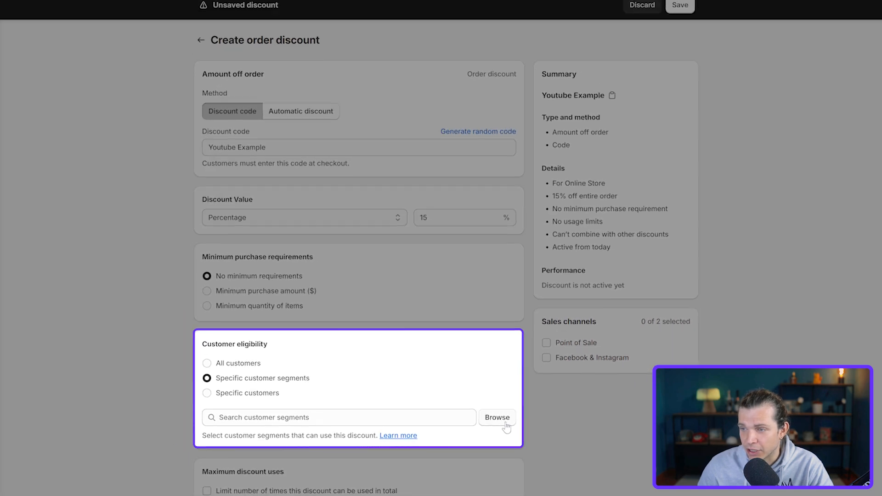
# Browse the customer segments and cancel without adding any
pyautogui.click(496, 417)
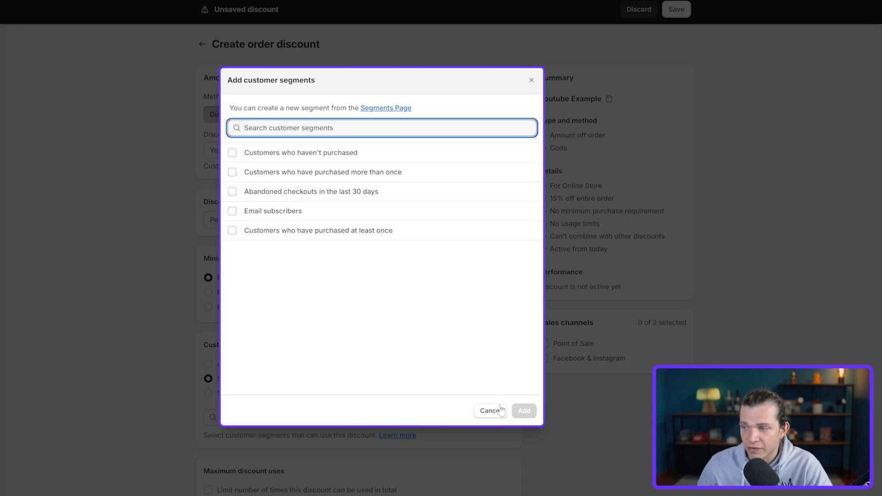
pyautogui.click(489, 410)
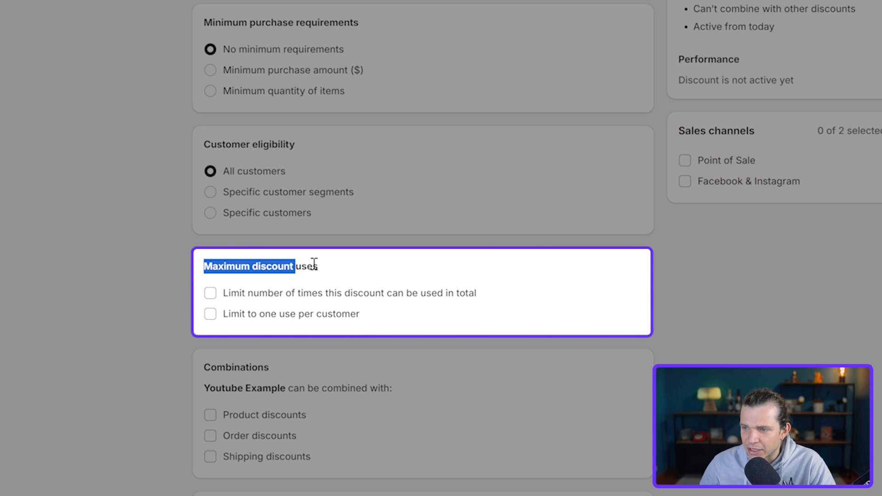
# Limit the code to one use per customer, leaving combinations disabled
pyautogui.scroll(-3)
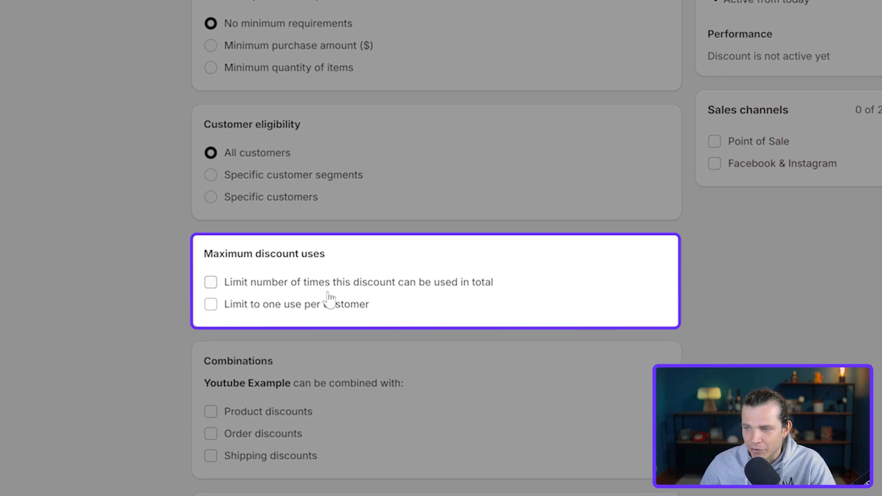
pyautogui.moveTo(432, 297)
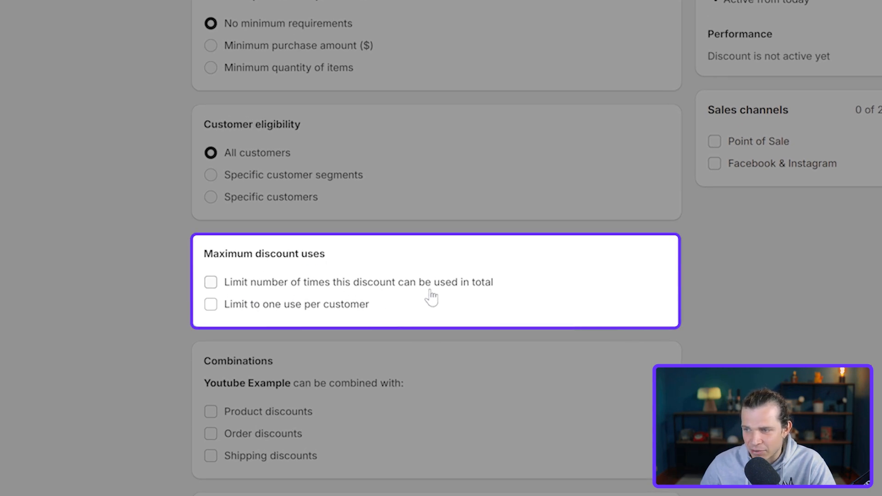
pyautogui.moveTo(239, 315)
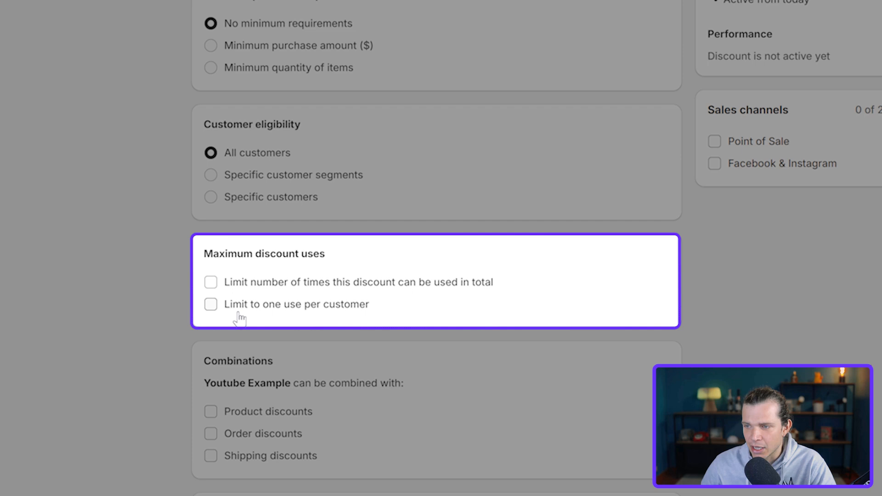
pyautogui.moveTo(303, 313)
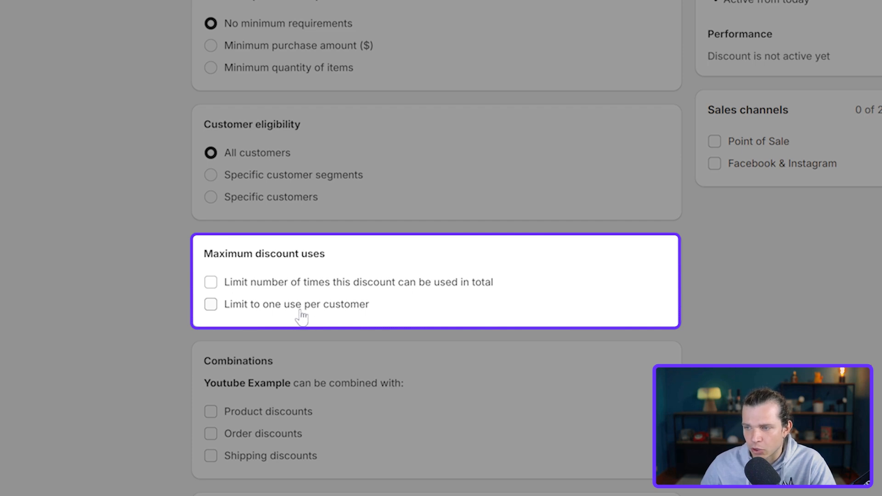
pyautogui.moveTo(357, 315)
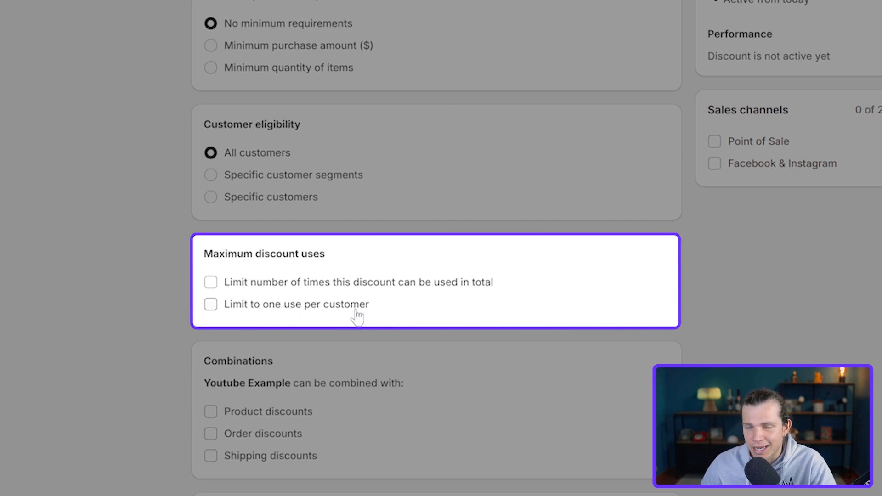
pyautogui.click(211, 304)
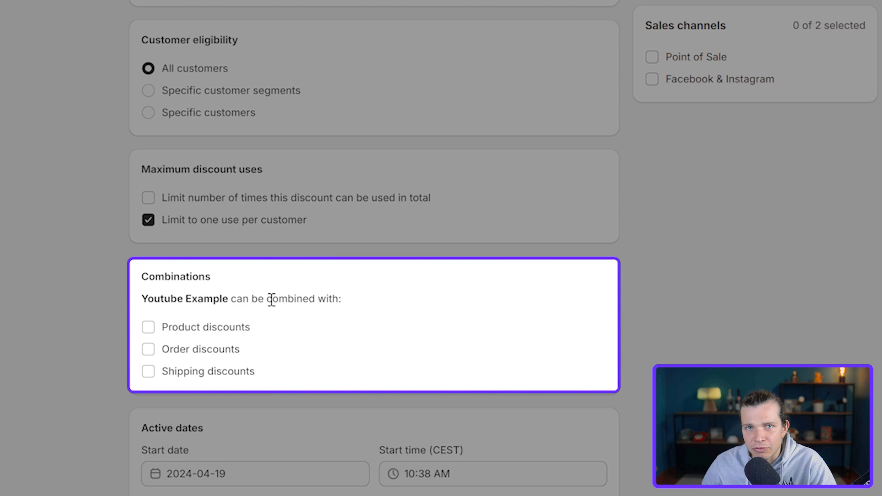
pyautogui.doubleClick(174, 276)
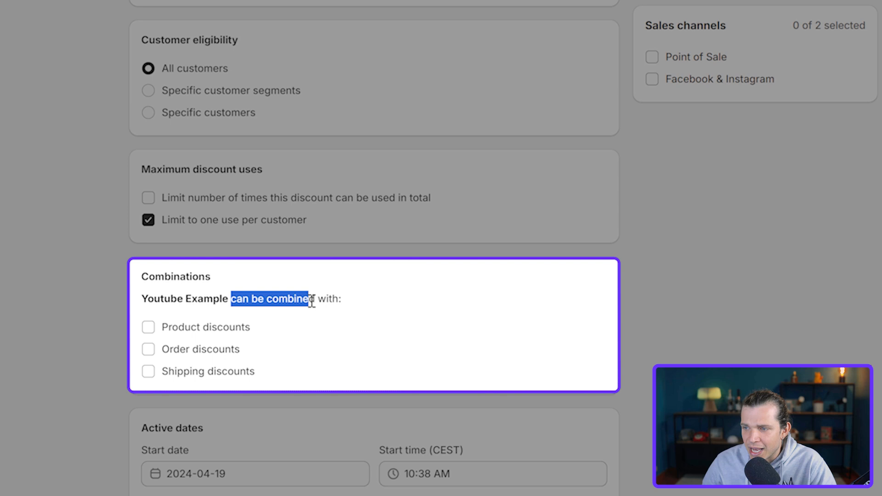
pyautogui.scroll(-3)
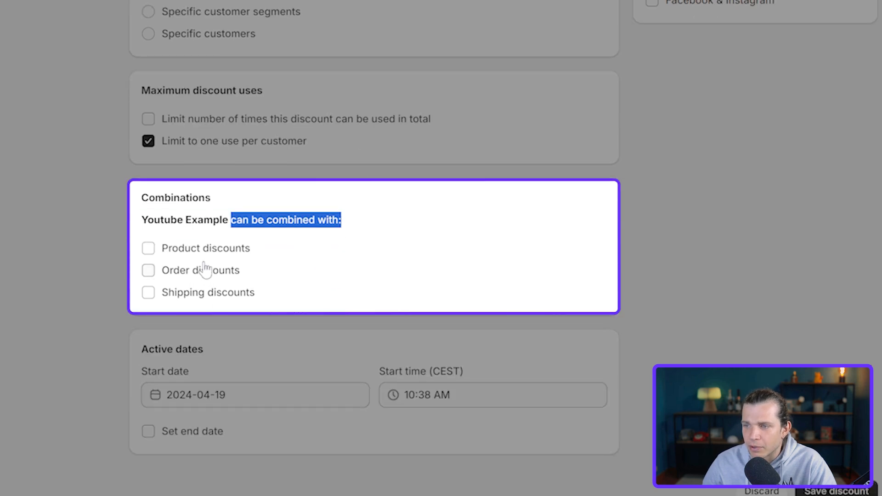
pyautogui.moveTo(237, 294)
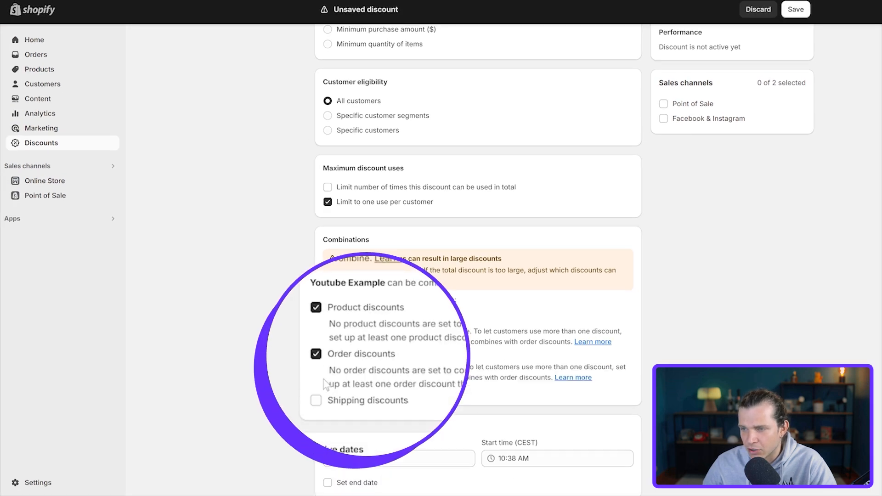
pyautogui.click(327, 354)
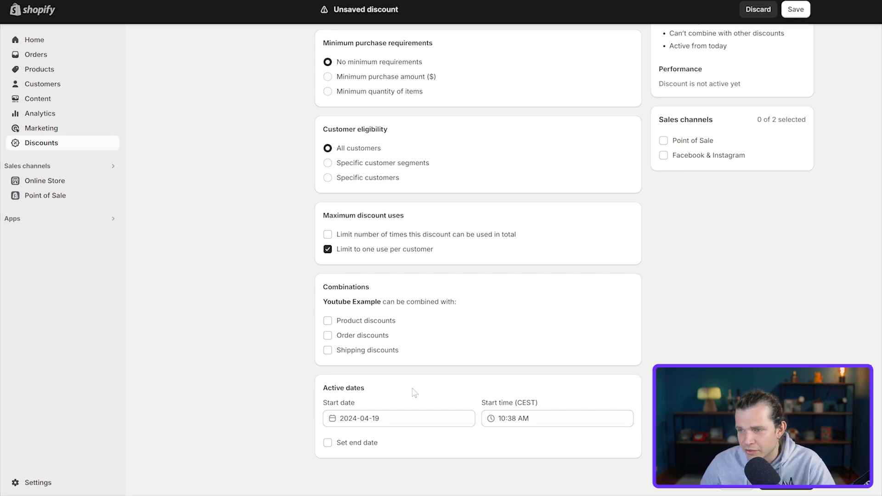
pyautogui.moveTo(417, 349)
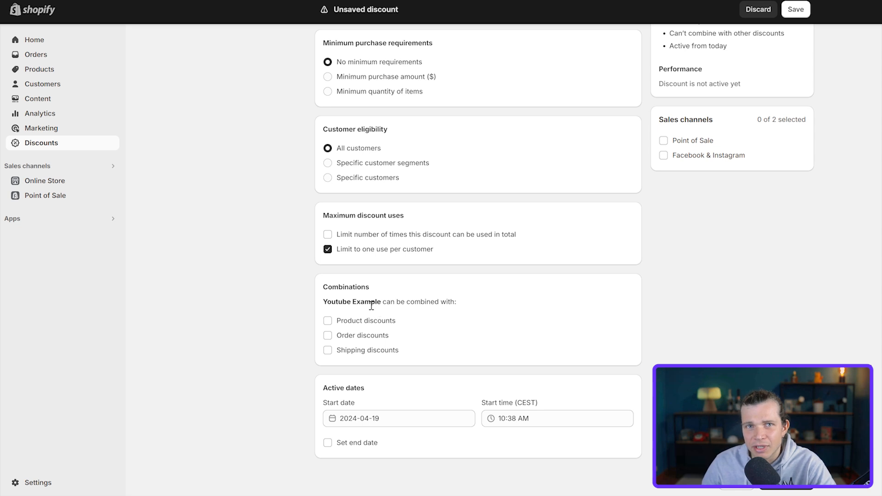
pyautogui.moveTo(375, 387)
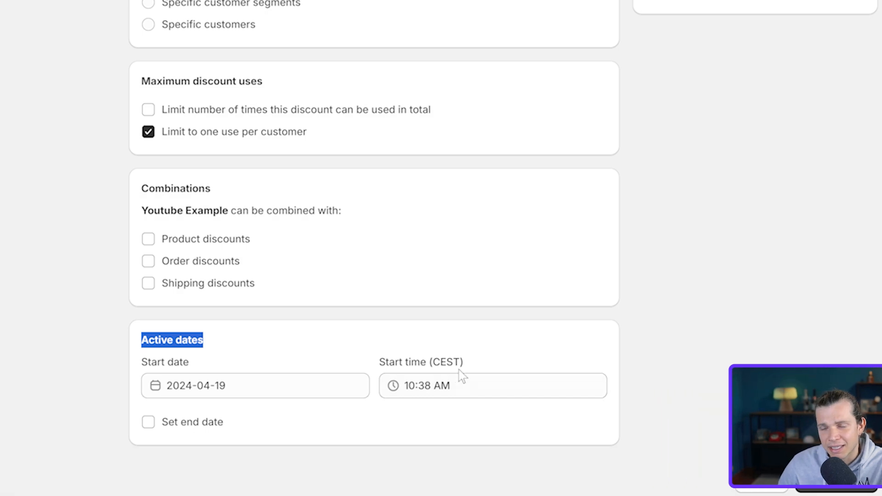
# Toggle the end date off again and save the Youtube Example discount
pyautogui.click(834, 481)
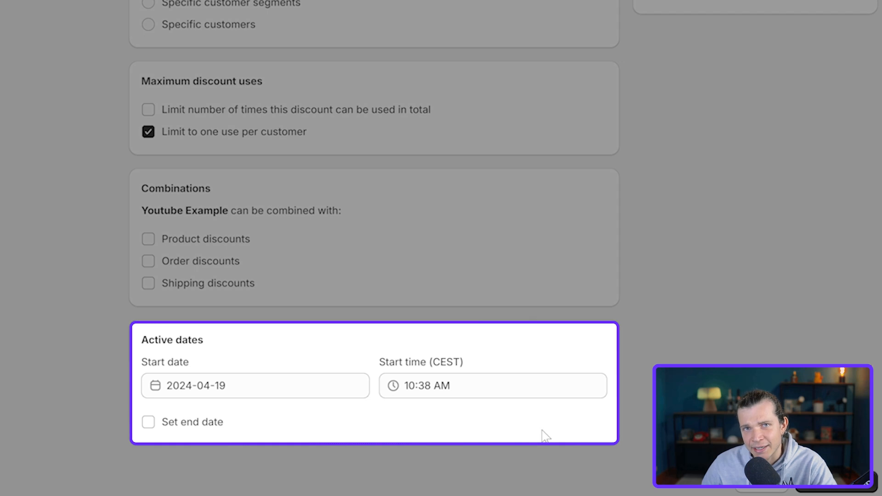
pyautogui.click(148, 421)
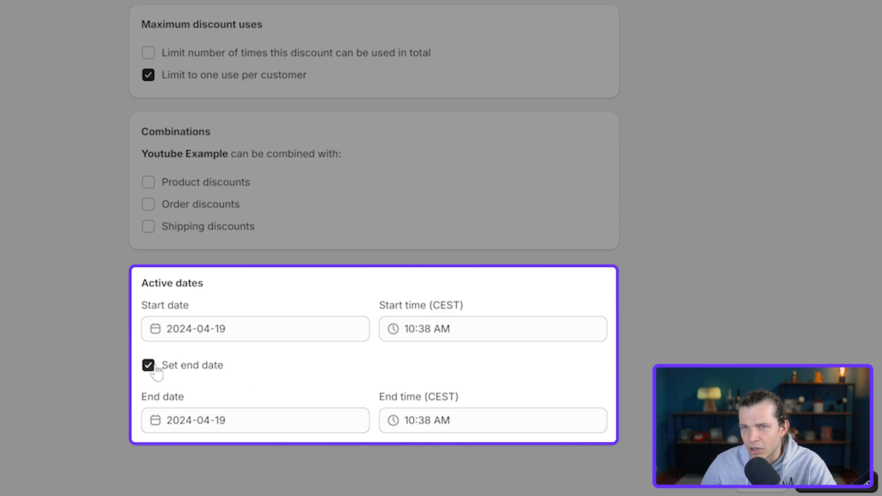
pyautogui.click(148, 365)
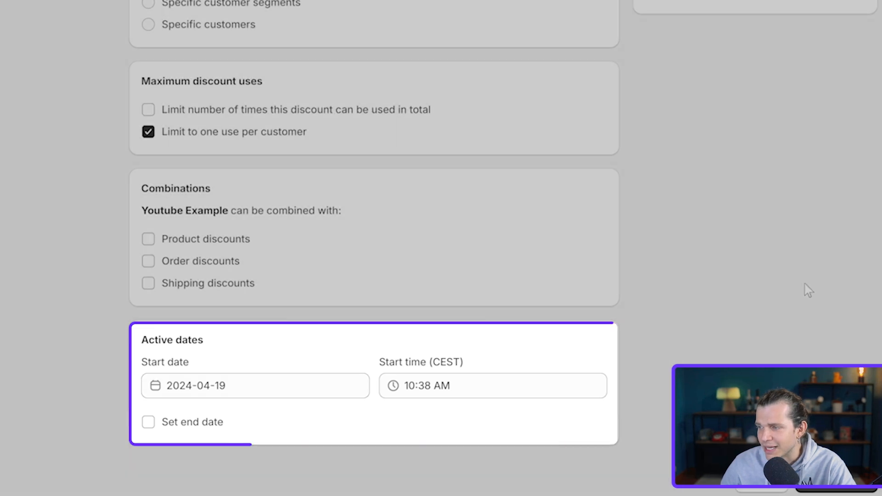
pyautogui.click(836, 482)
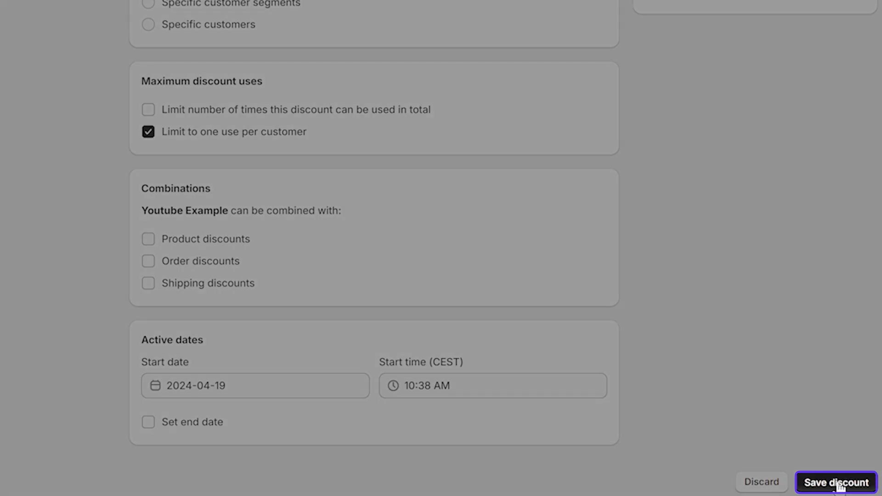
pyautogui.click(835, 482)
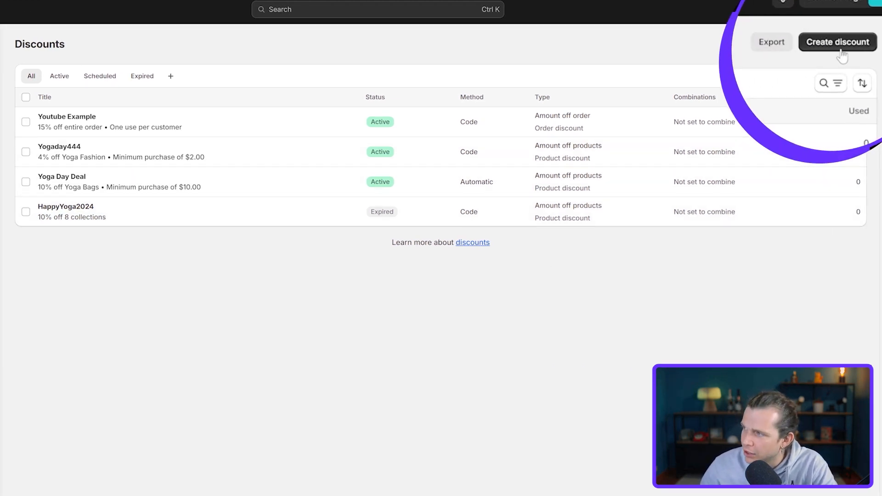
# Start another discount and choose the Amount off products type
pyautogui.click(835, 41)
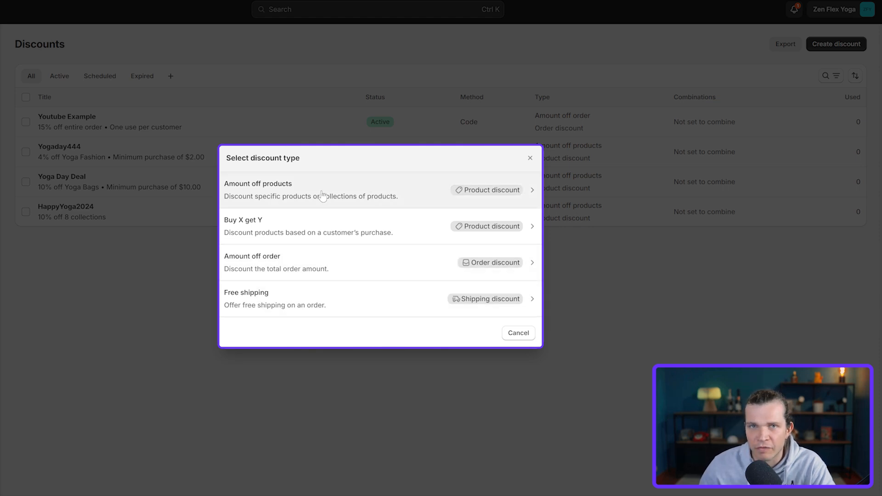
pyautogui.click(257, 184)
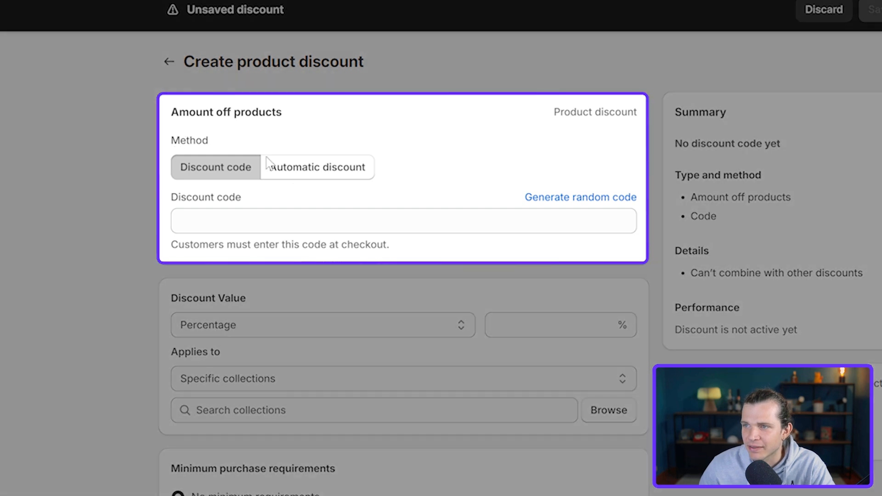
# Make the discount automatic and title it 'Youtube Example 2'
pyautogui.click(317, 166)
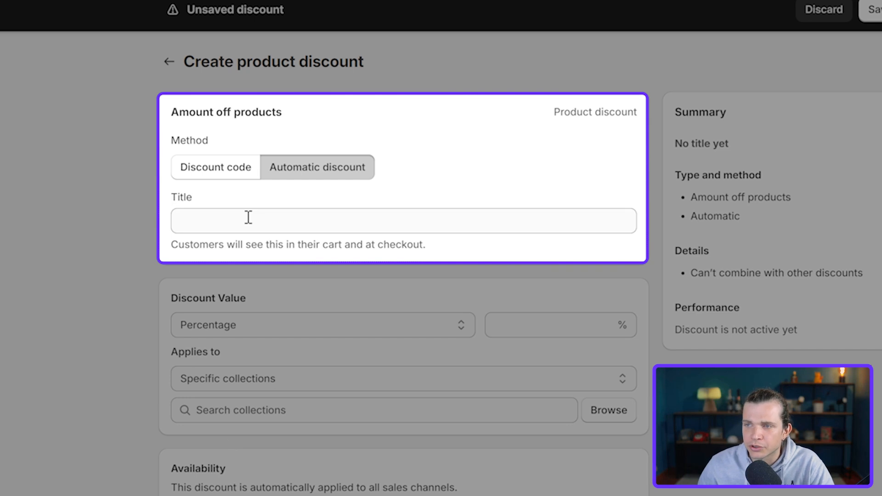
pyautogui.click(403, 220)
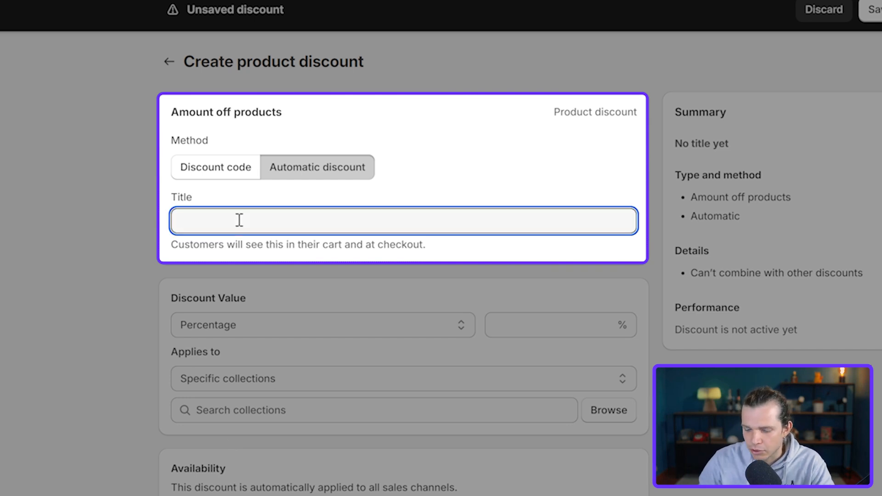
pyautogui.write('Youtube Example 2')
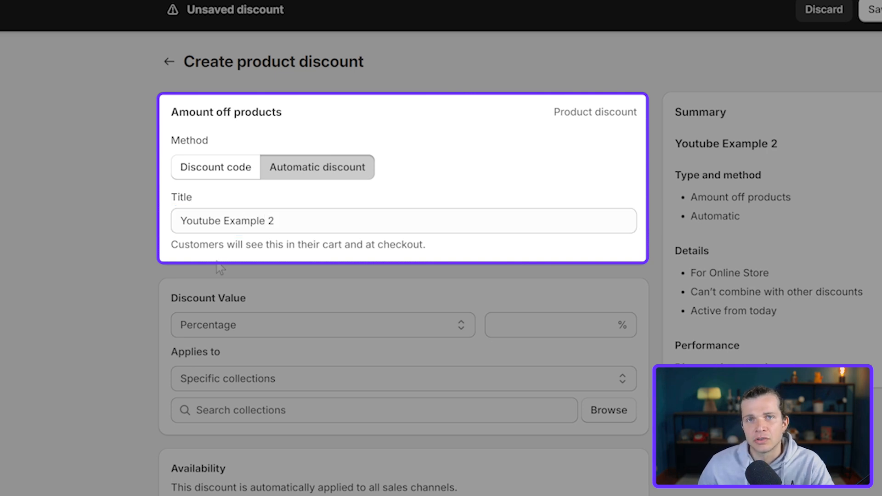
pyautogui.scroll(-3)
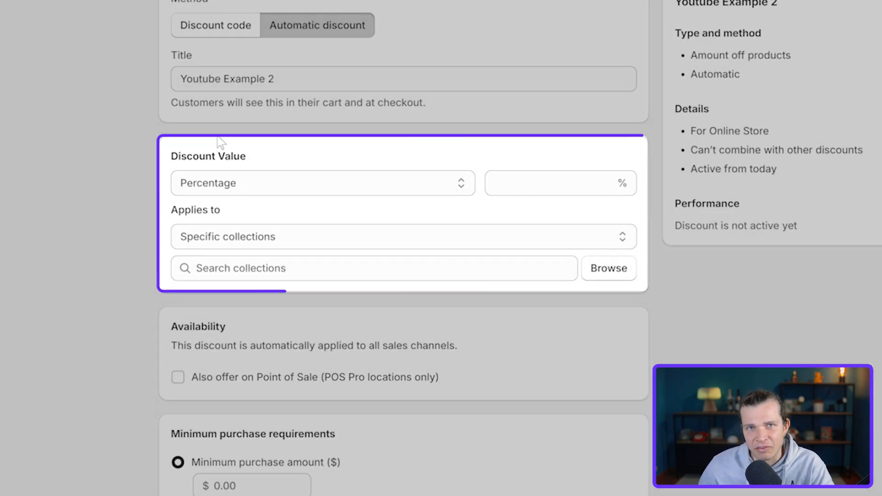
# Set a 15% percentage value applying to specific products
pyautogui.click(322, 183)
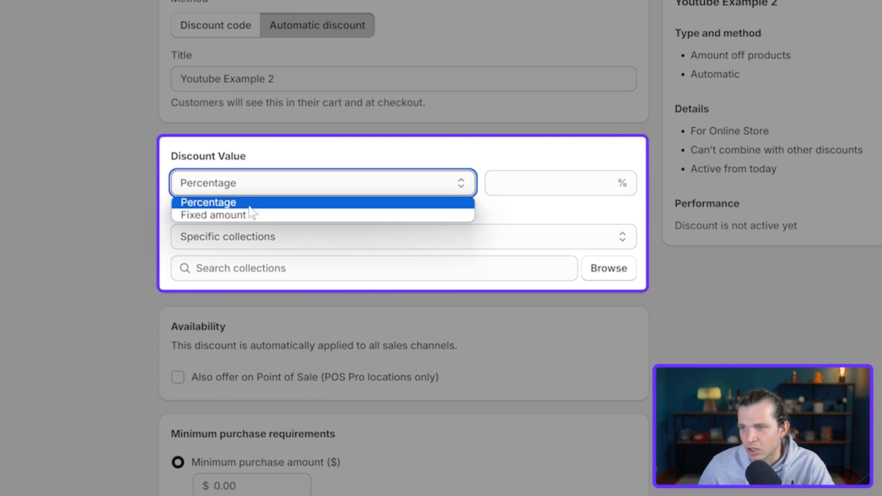
pyautogui.click(208, 202)
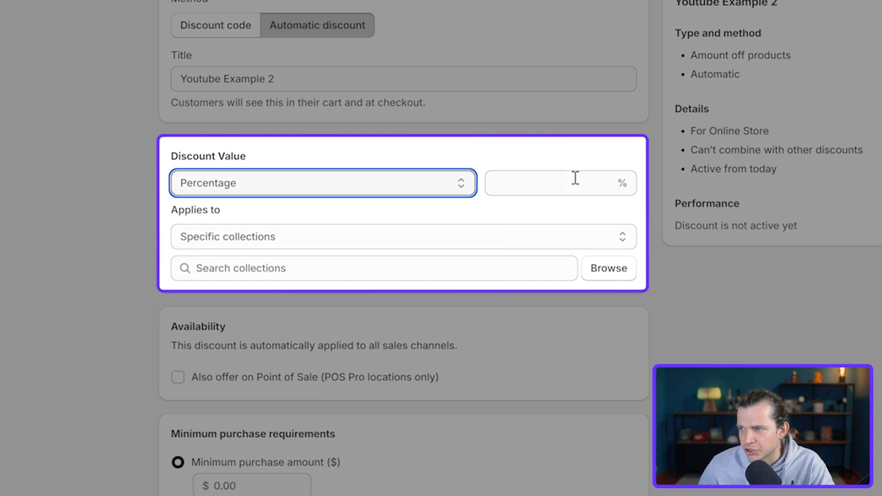
pyautogui.write('15')
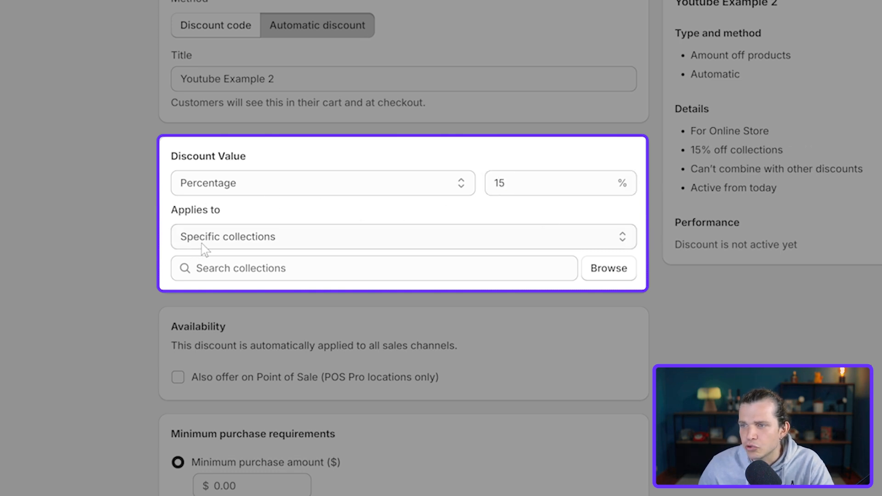
pyautogui.click(402, 236)
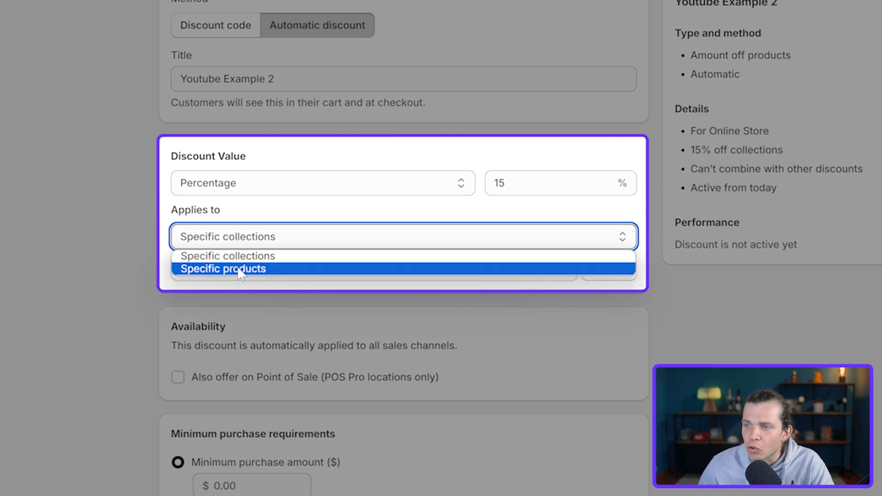
pyautogui.click(223, 269)
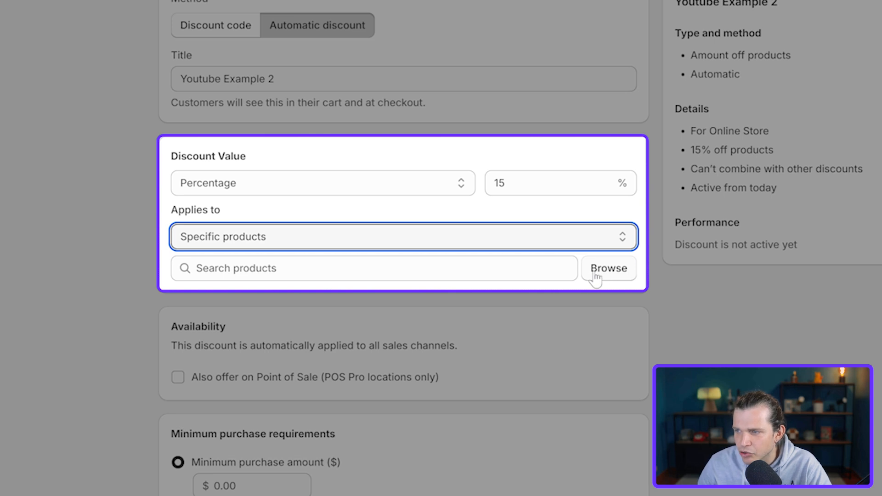
# Add all variants of Adjustable Yoga Mat Strap and Anti Slip Yoga Socks
pyautogui.click(608, 267)
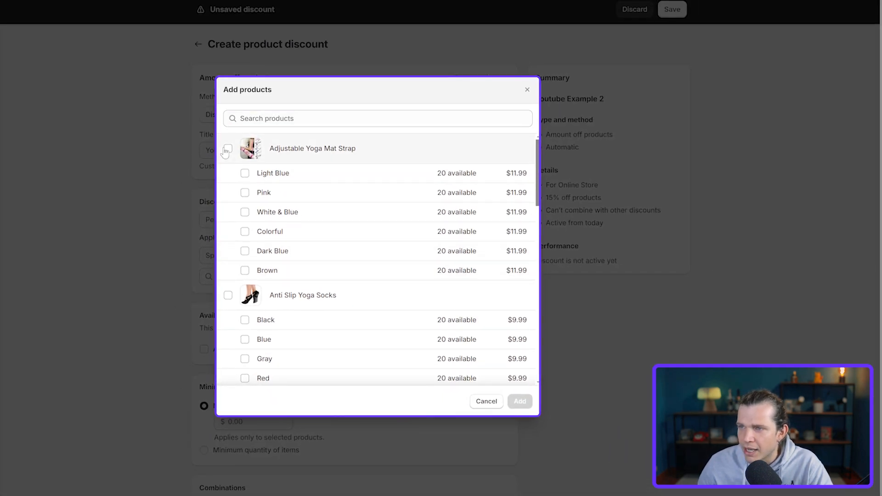
pyautogui.click(228, 151)
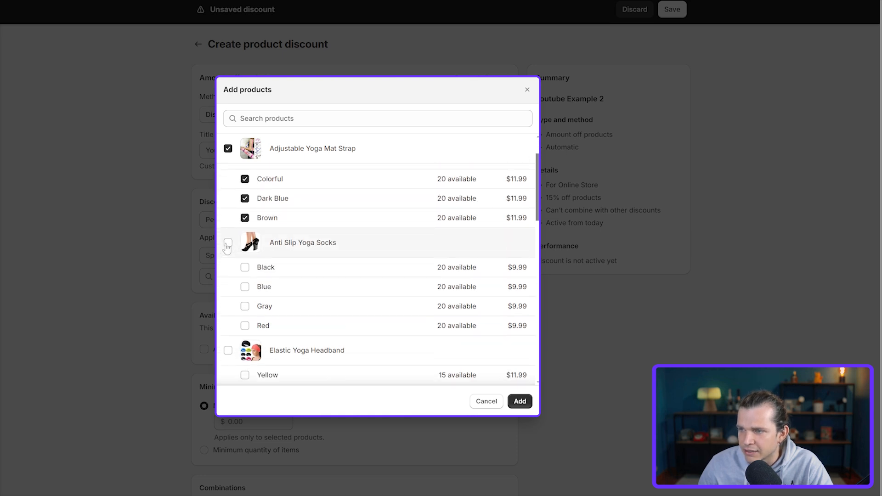
pyautogui.click(227, 243)
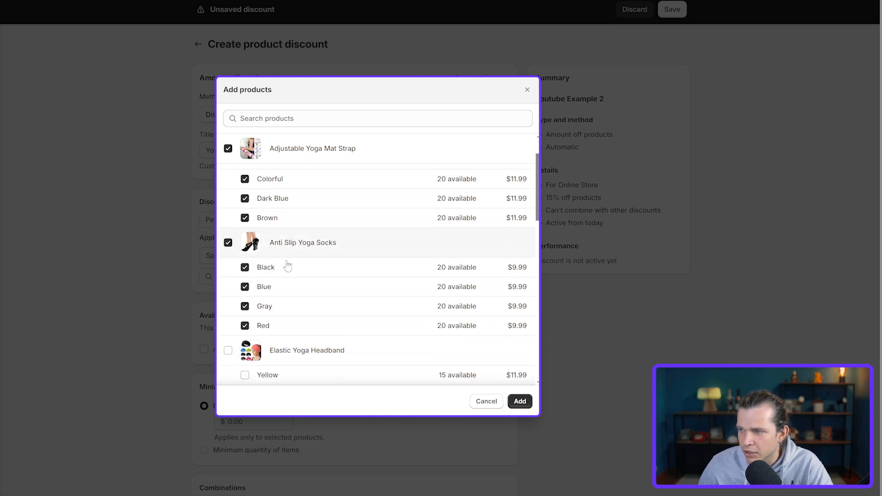
pyautogui.click(518, 401)
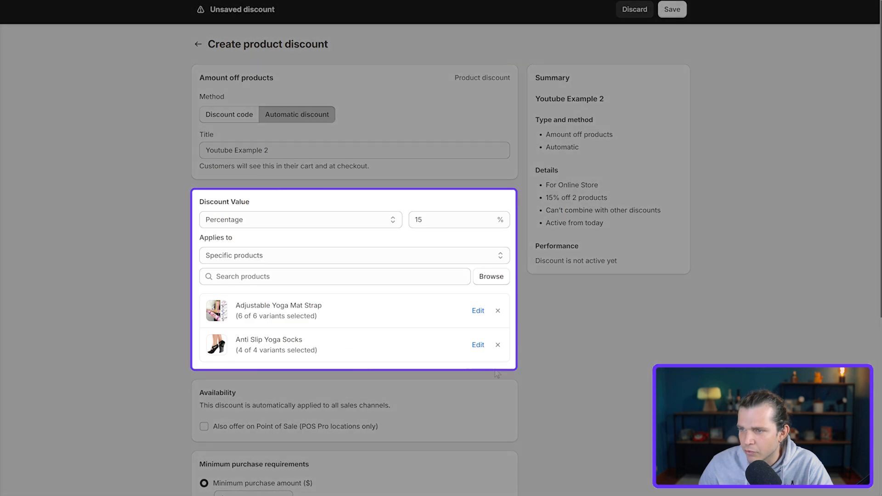
# Set a minimum purchase amount of $10 on the selected products for Youtube Example 2
pyautogui.scroll(-3)
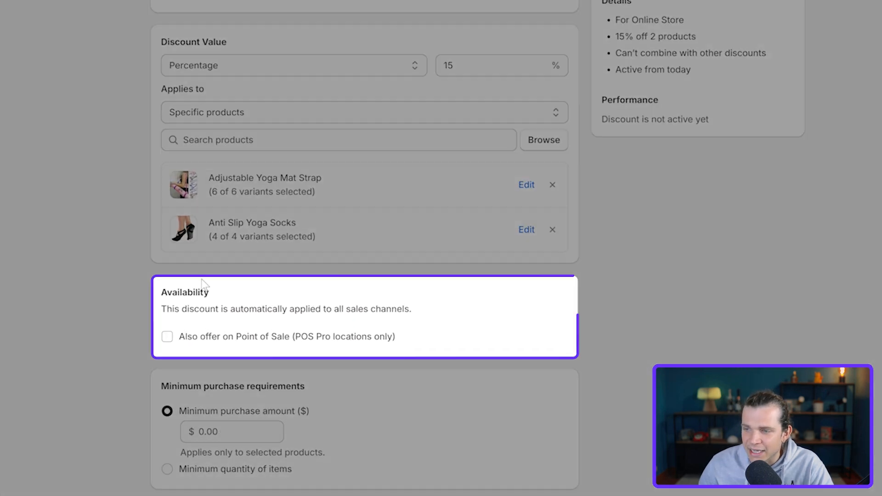
pyautogui.doubleClick(148, 282)
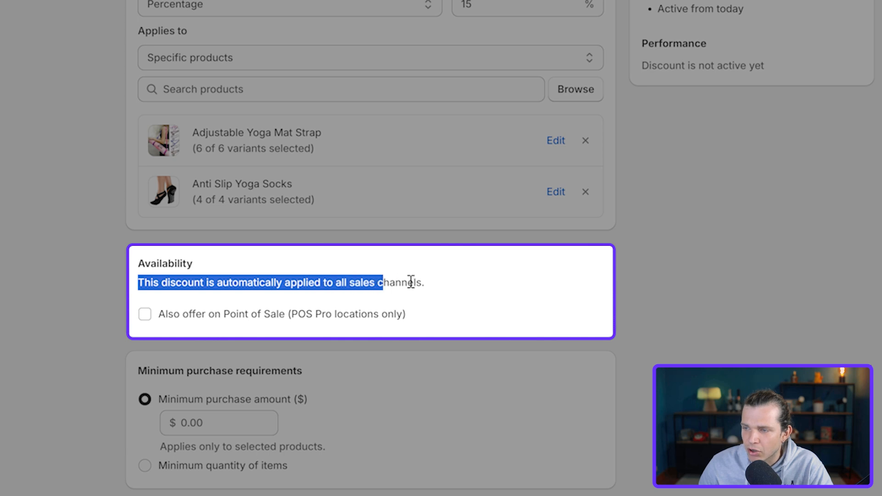
pyautogui.scroll(-3)
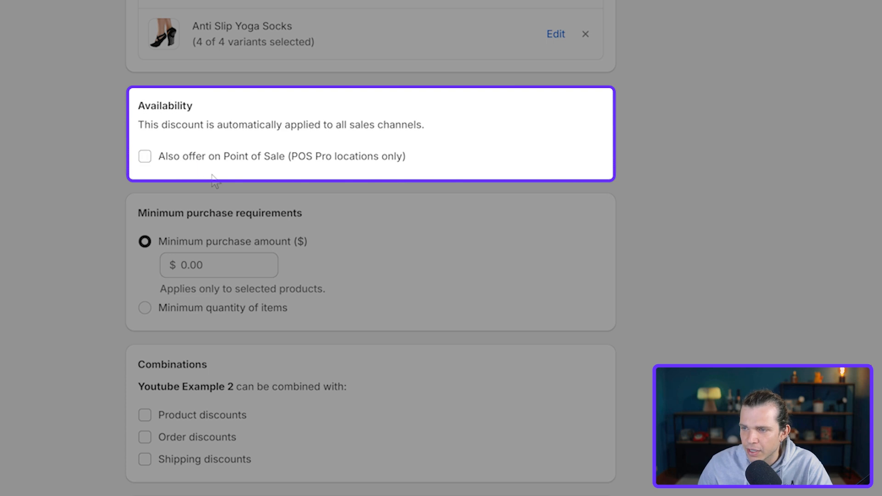
pyautogui.scroll(-3)
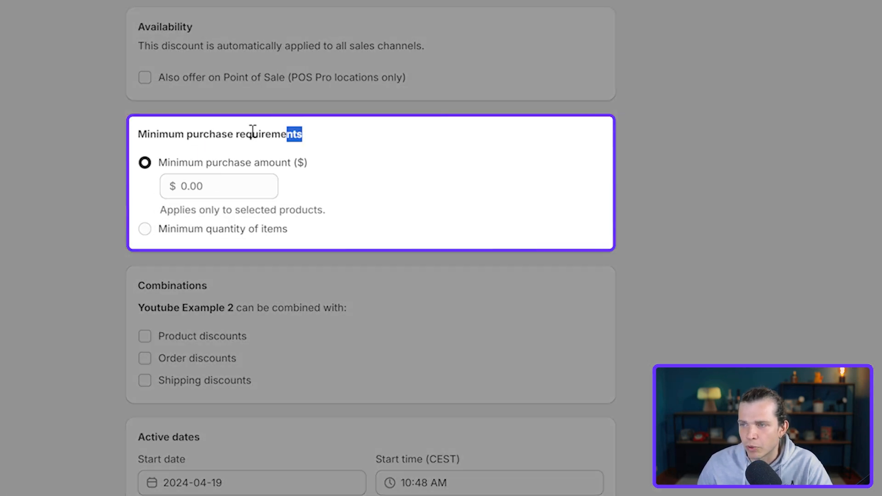
pyautogui.tripleClick(219, 134)
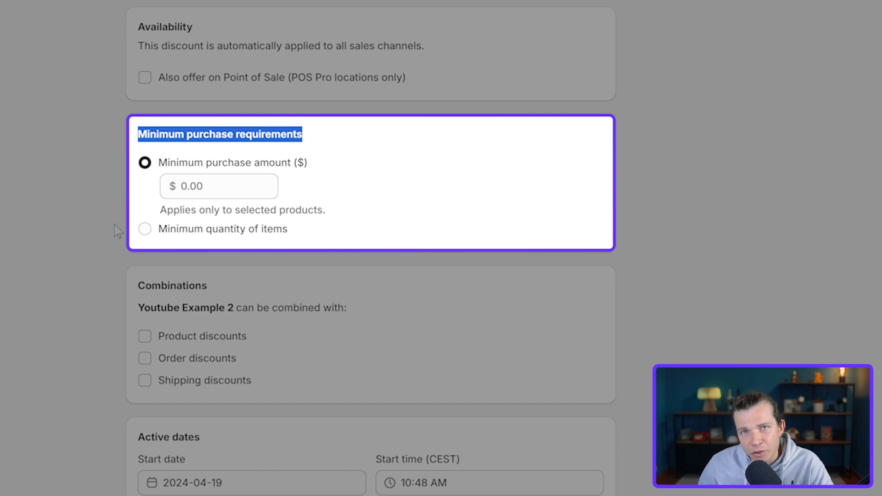
pyautogui.moveTo(320, 243)
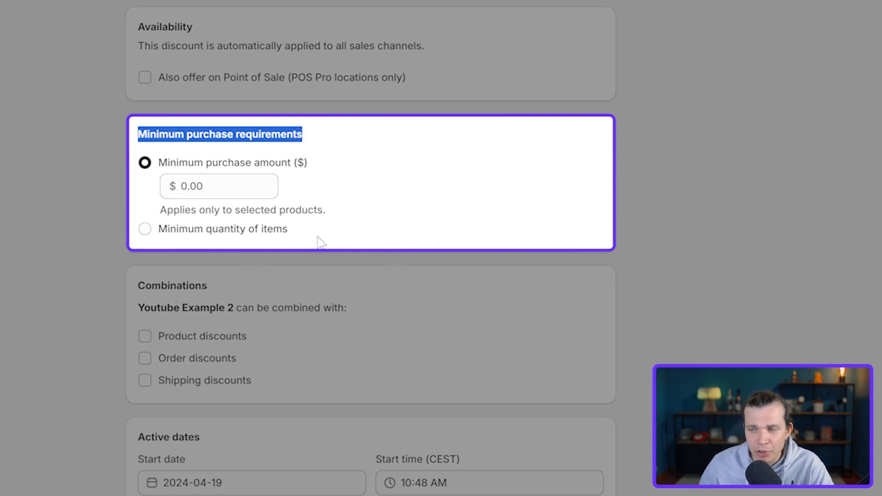
pyautogui.click(219, 187)
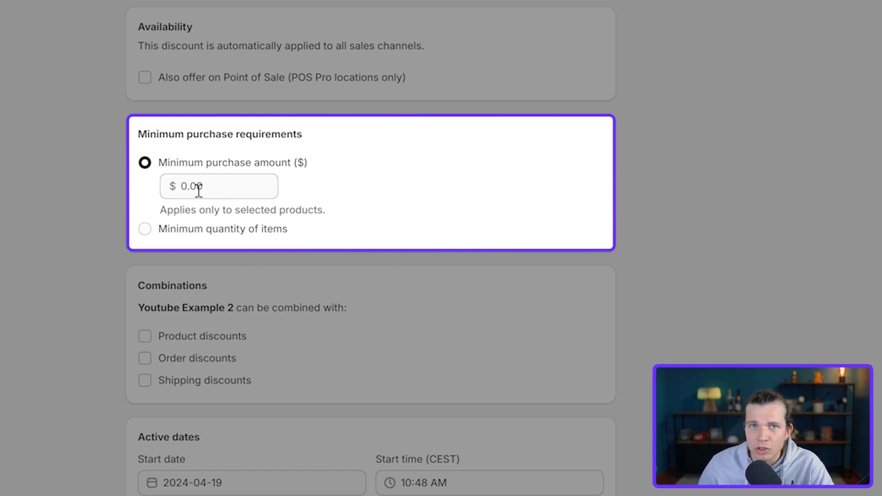
pyautogui.click(218, 186)
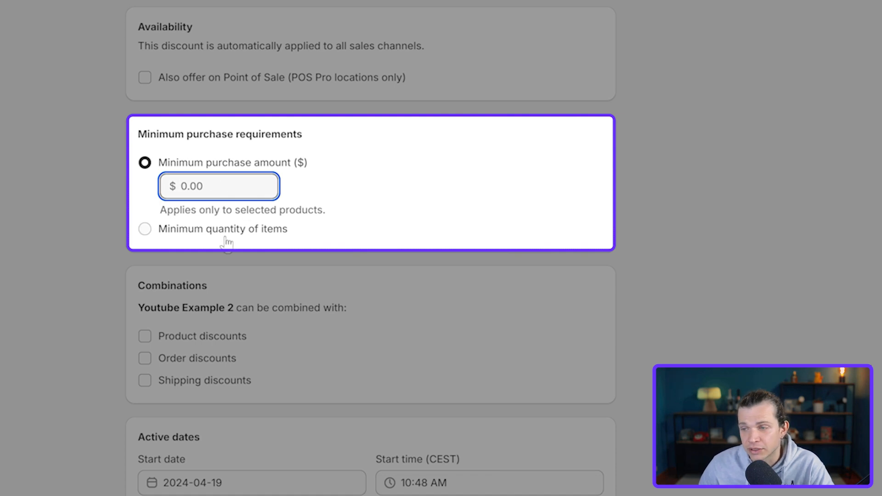
pyautogui.moveTo(224, 236)
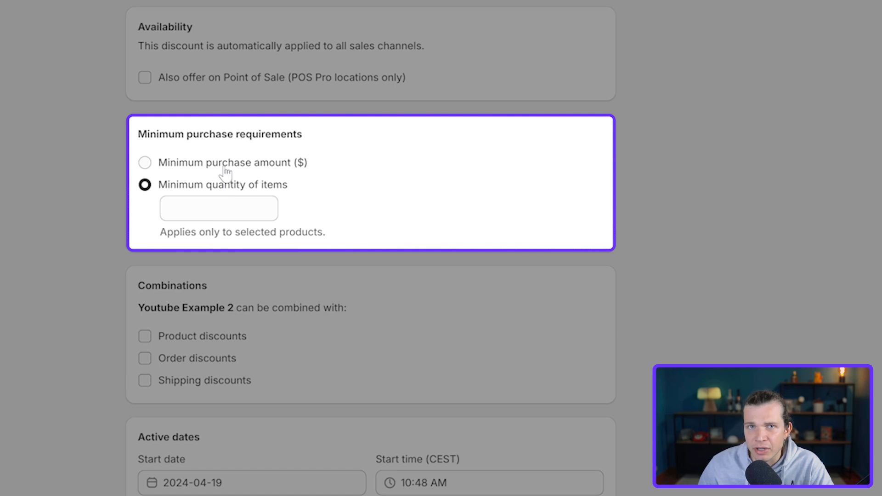
pyautogui.click(145, 163)
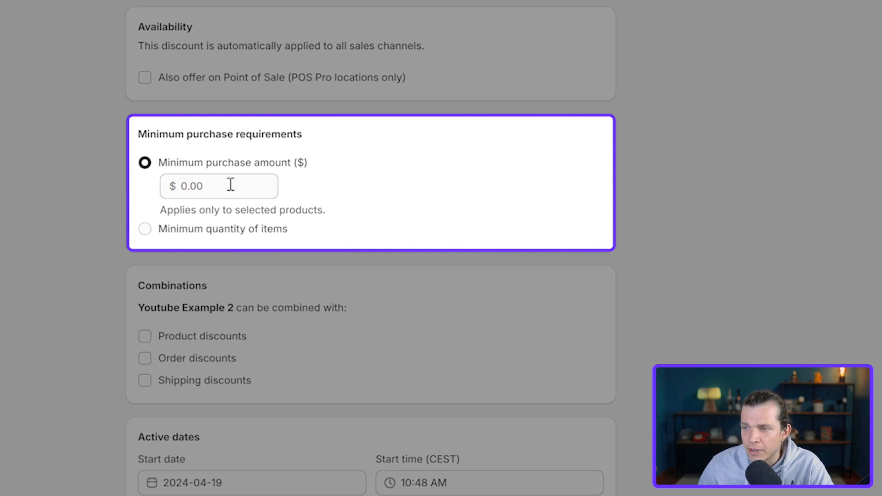
pyautogui.write('10.00')
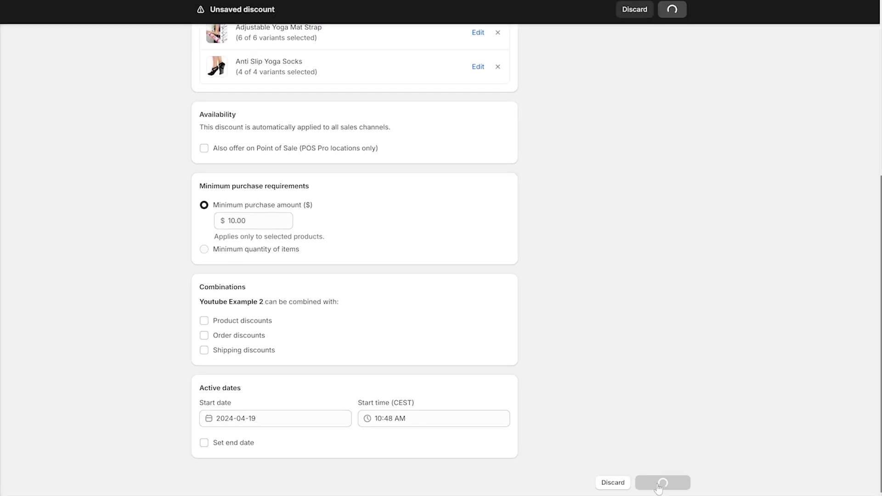
# Save Youtube Example 2 as an active 15% discount and head to the storefront
pyautogui.click(662, 482)
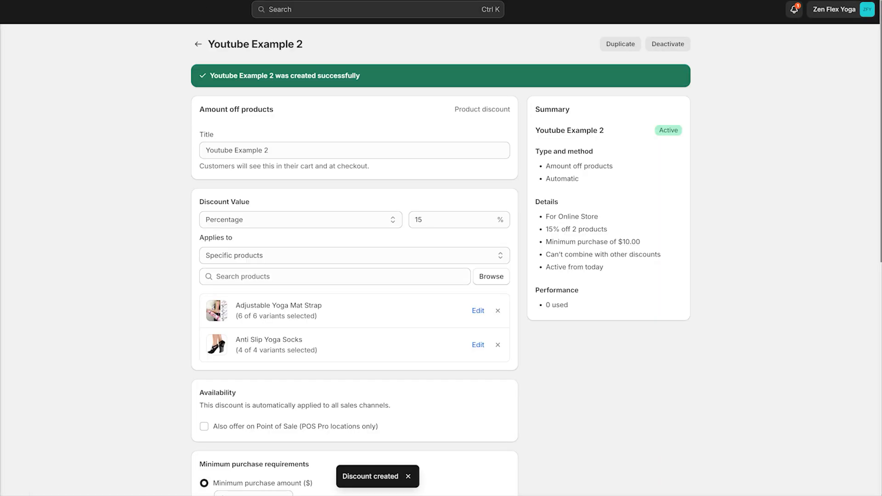
pyautogui.click(197, 44)
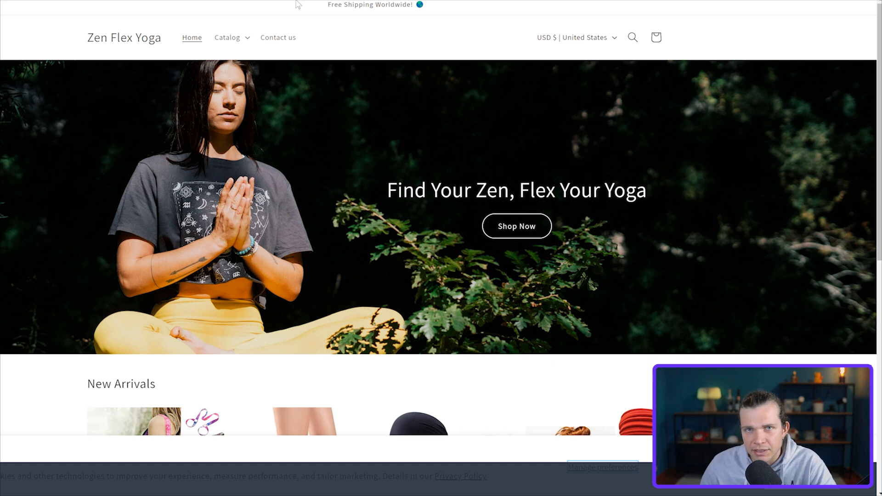
pyautogui.moveTo(300, 18)
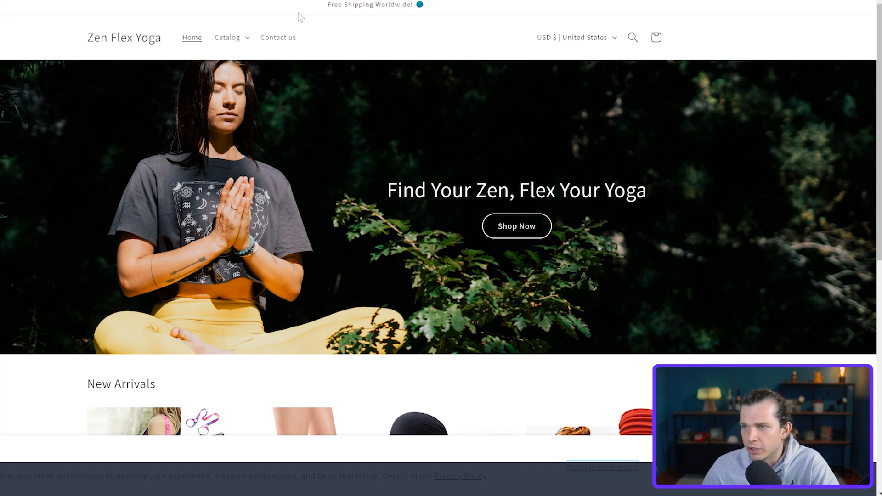
# Add the black Anti Slip Yoga Socks from New Arrivals to the cart and go to checkout
pyautogui.scroll(-3)
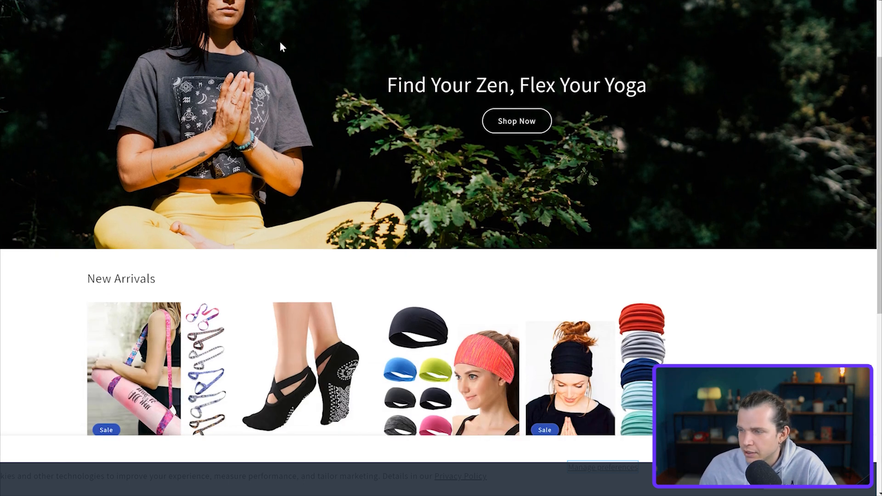
pyautogui.scroll(-3)
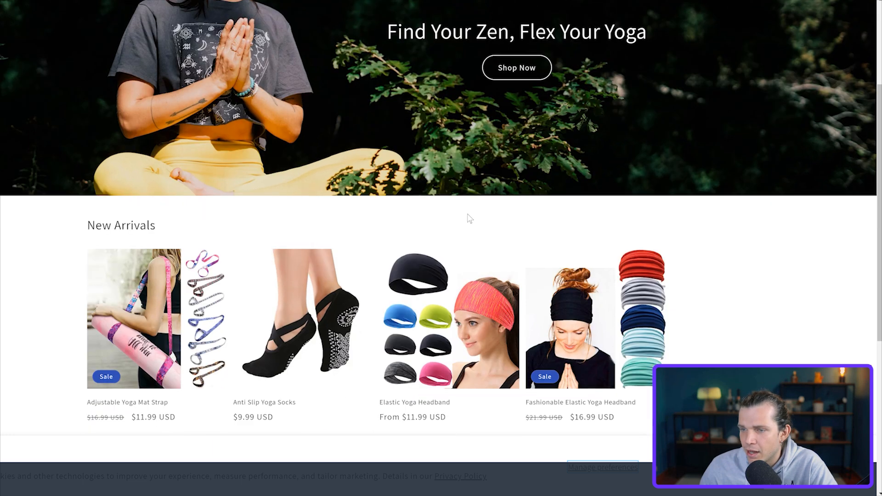
pyautogui.scroll(-3)
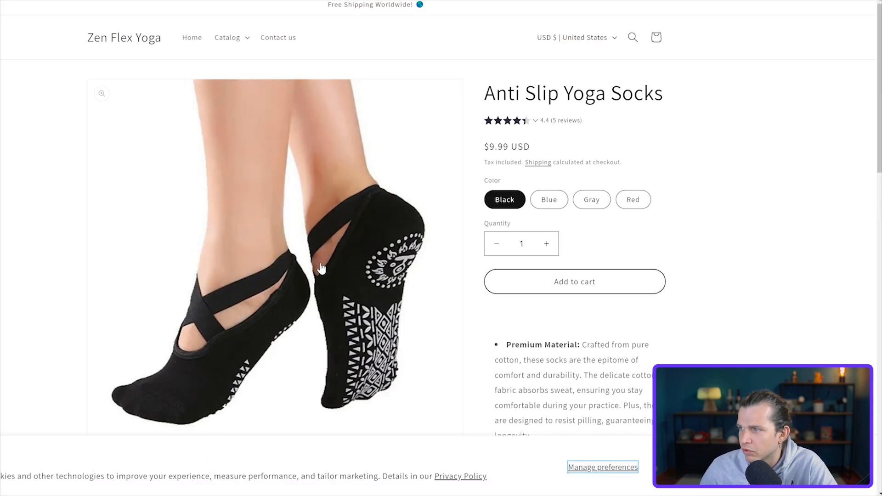
pyautogui.click(573, 281)
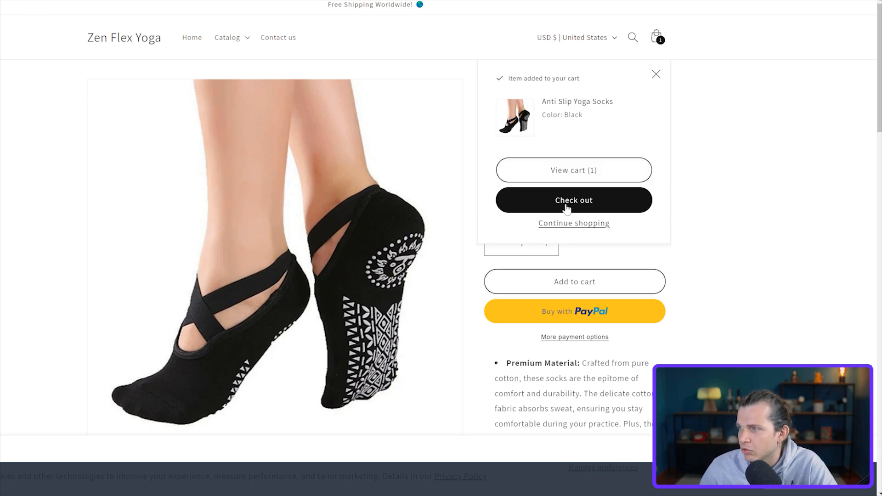
pyautogui.click(573, 199)
pyautogui.write('Youtube Exampl')
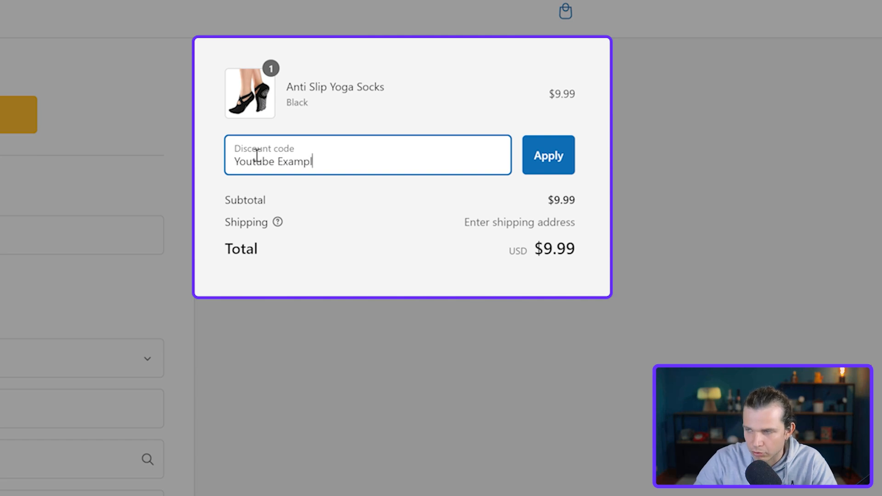
# Apply the Youtube Example code so $1.50 comes off the $9.99 socks, totaling $8.49
pyautogui.click(546, 155)
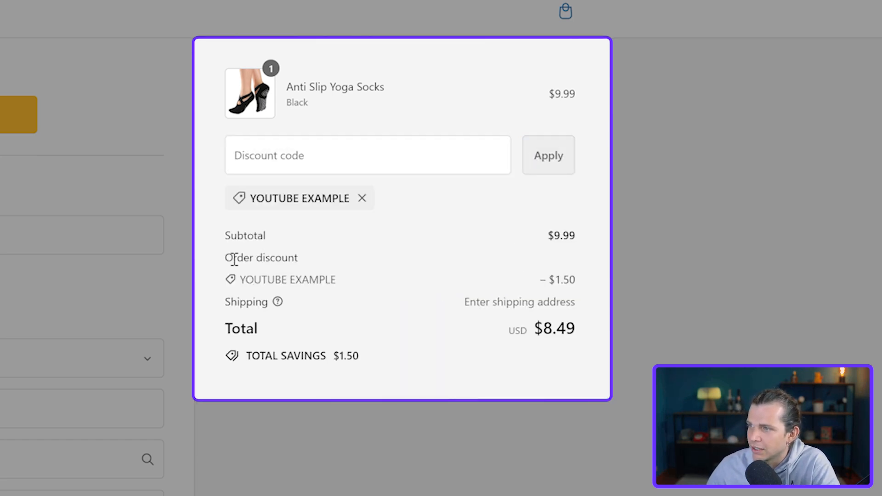
pyautogui.moveTo(588, 297)
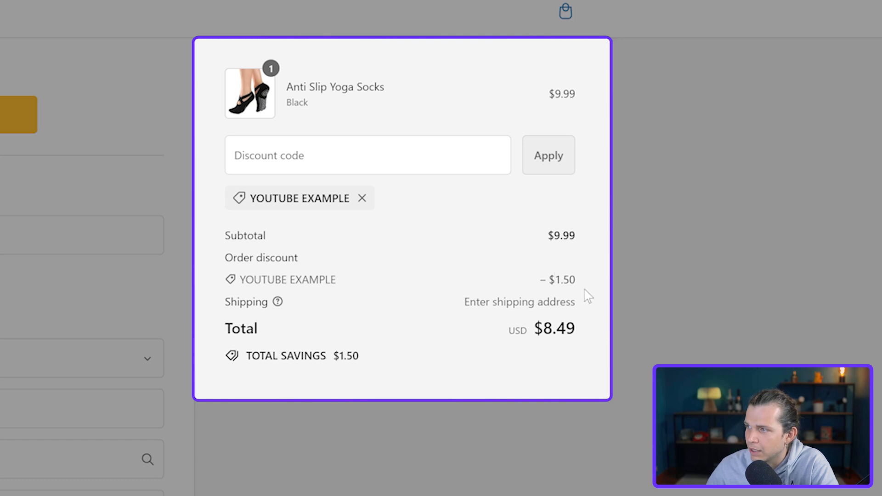
pyautogui.doubleClick(558, 279)
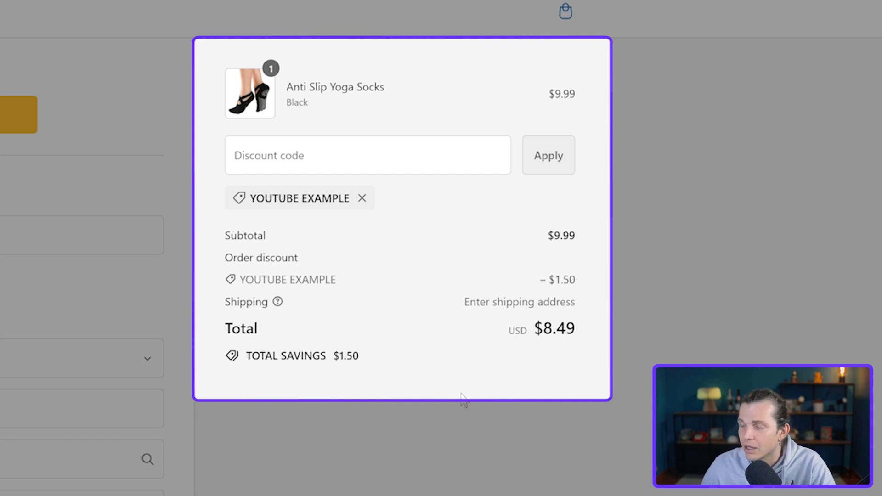
pyautogui.moveTo(214, 325)
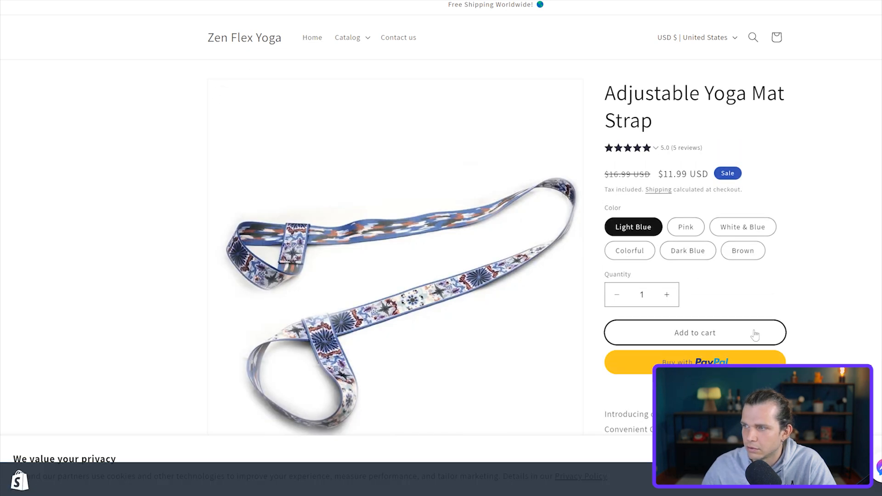
# Add the Light Blue mat strap and black socks to the cart, review discounts, and check out
pyautogui.click(694, 331)
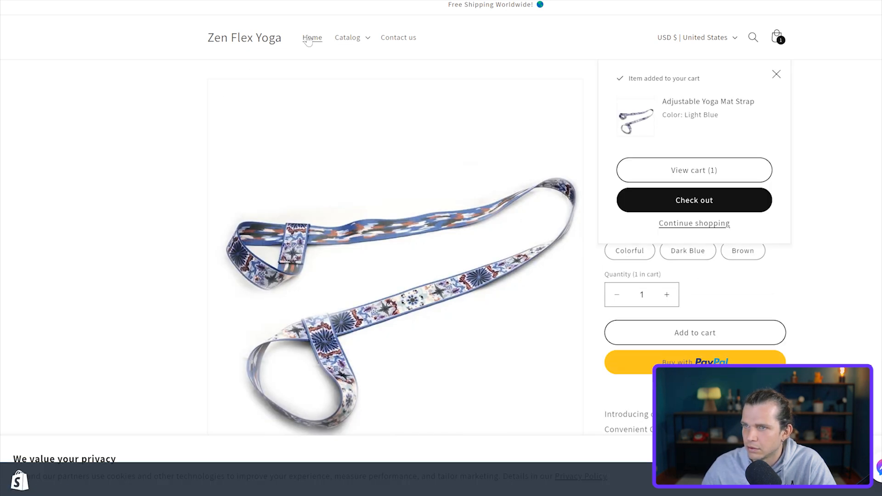
pyautogui.click(312, 37)
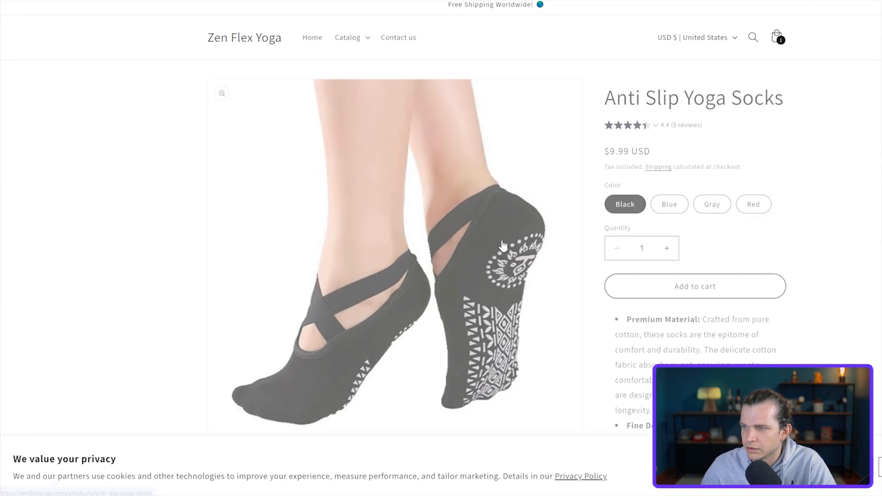
pyautogui.click(695, 285)
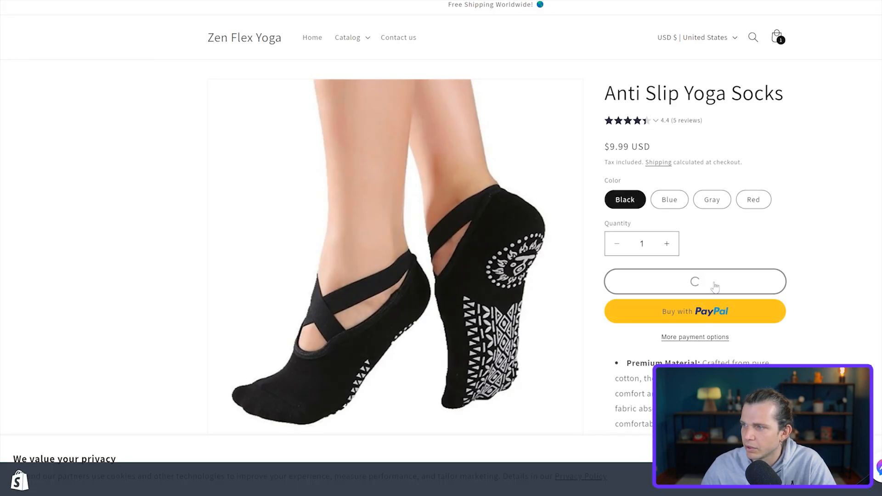
pyautogui.click(694, 281)
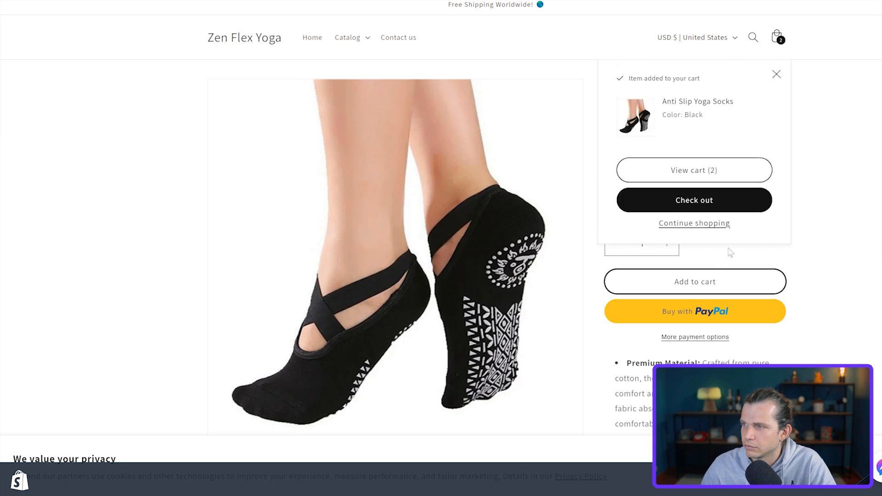
pyautogui.click(694, 170)
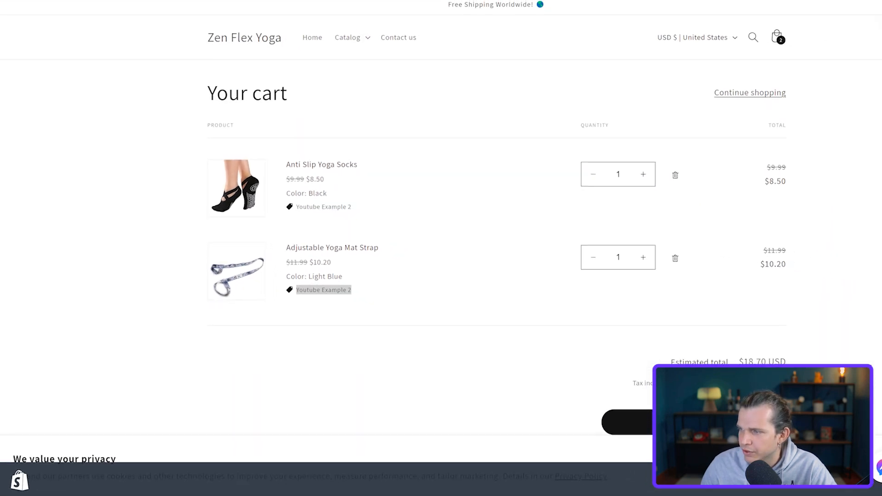
pyautogui.click(635, 422)
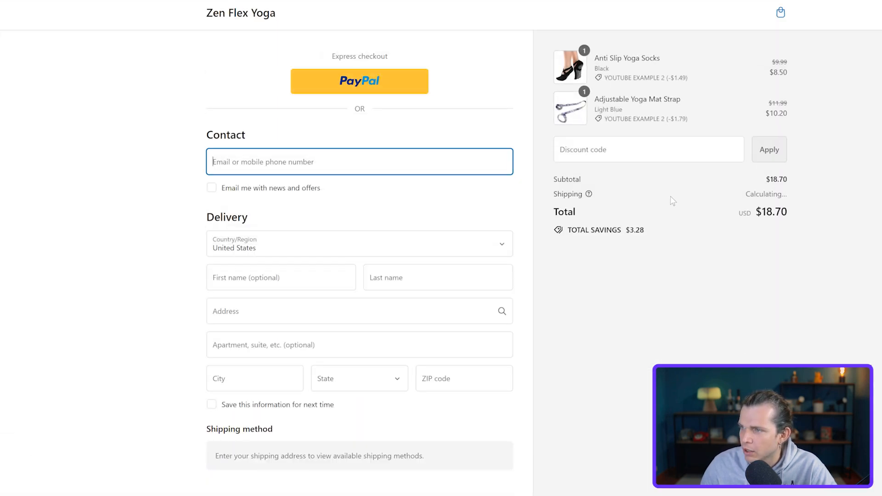